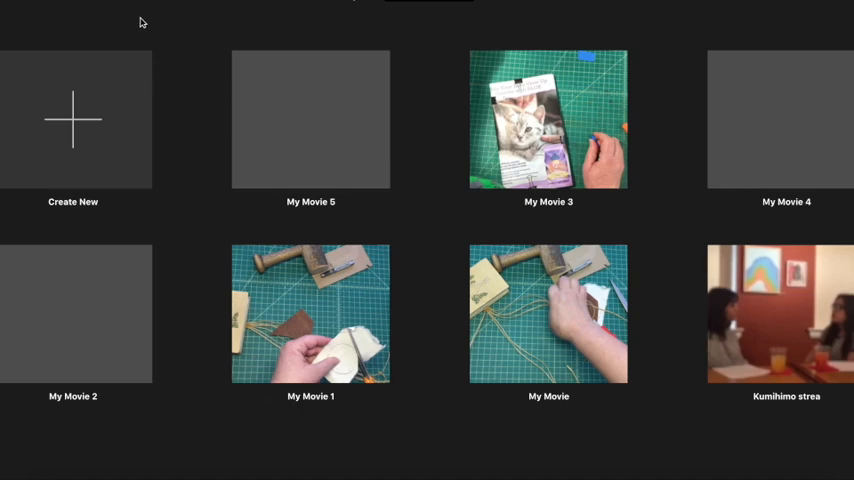
{"action": "mouse_move", "coordinate": [90, 40]}
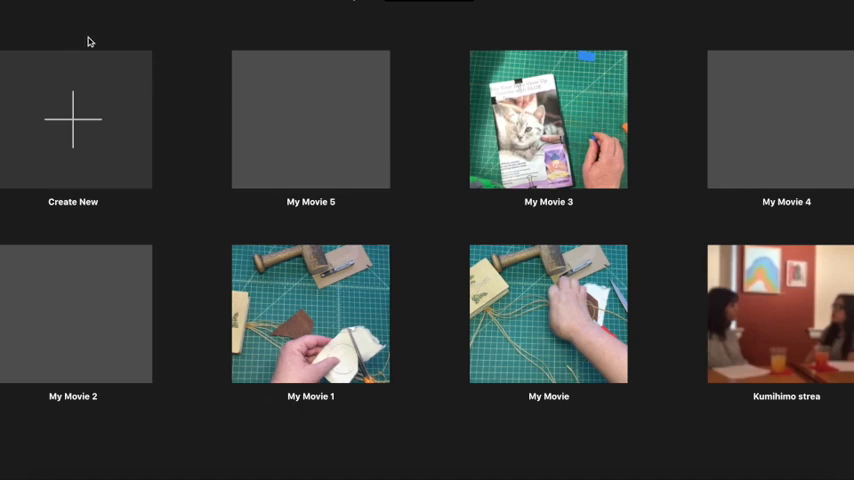
{"action": "mouse_move", "coordinate": [166, 44]}
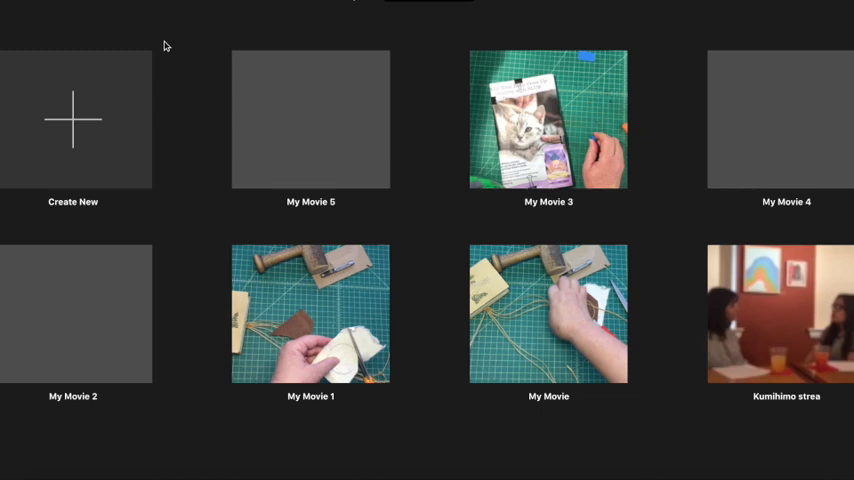
{"action": "mouse_move", "coordinate": [144, 196]}
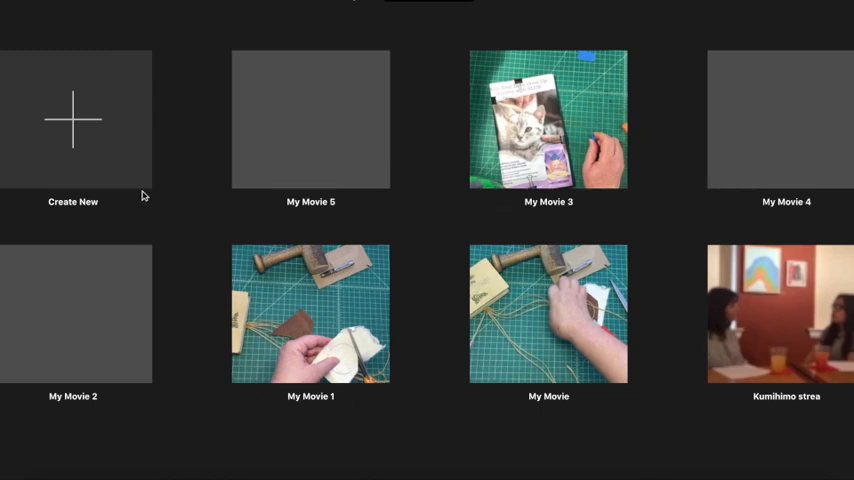
{"action": "mouse_move", "coordinate": [106, 24]}
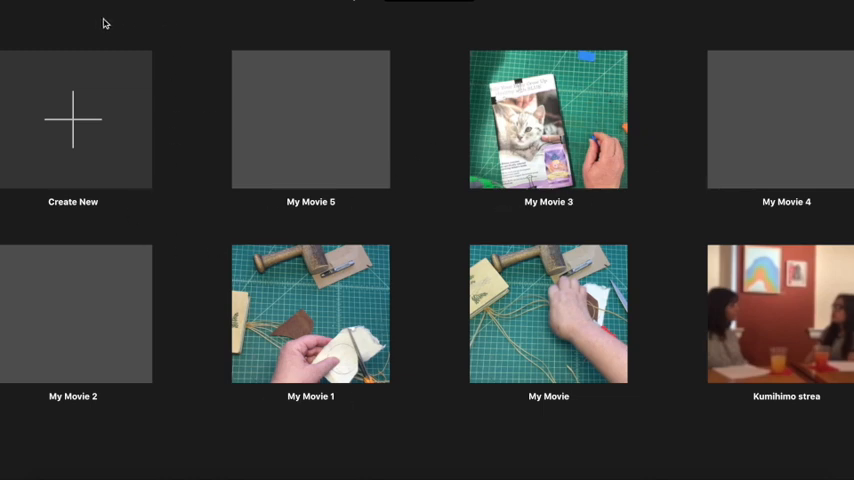
{"action": "mouse_move", "coordinate": [84, 8]}
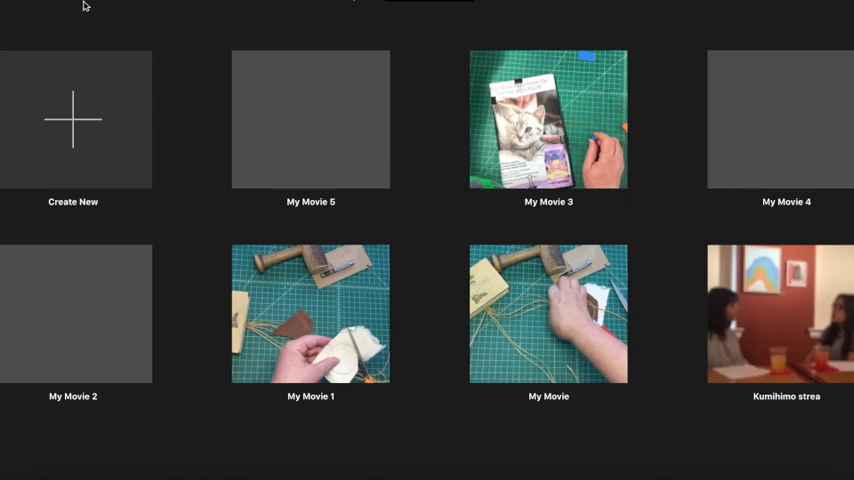
{"action": "mouse_move", "coordinate": [78, 146]}
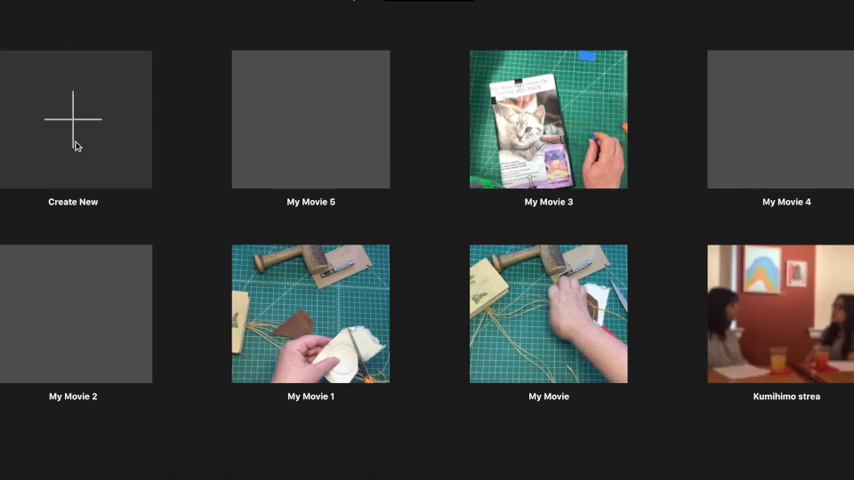
Create a new Movie project (My Movie 6) in the default library
{"action": "left_click", "coordinate": [72, 118]}
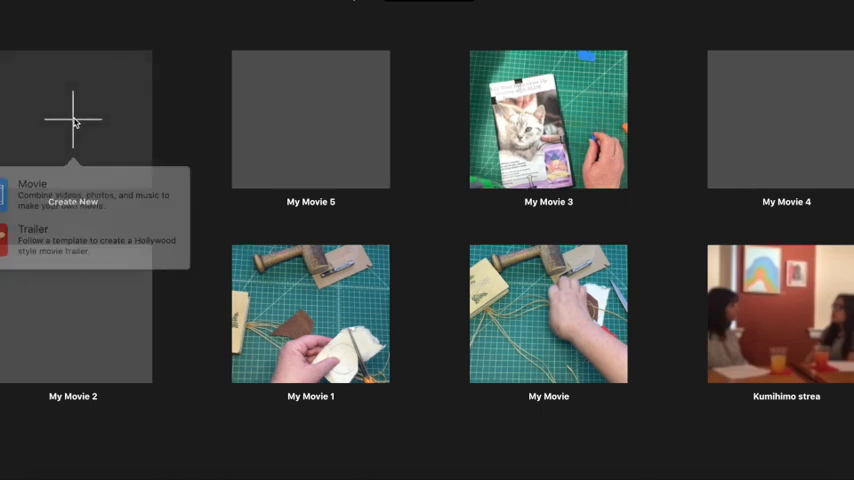
{"action": "left_click", "coordinate": [32, 188]}
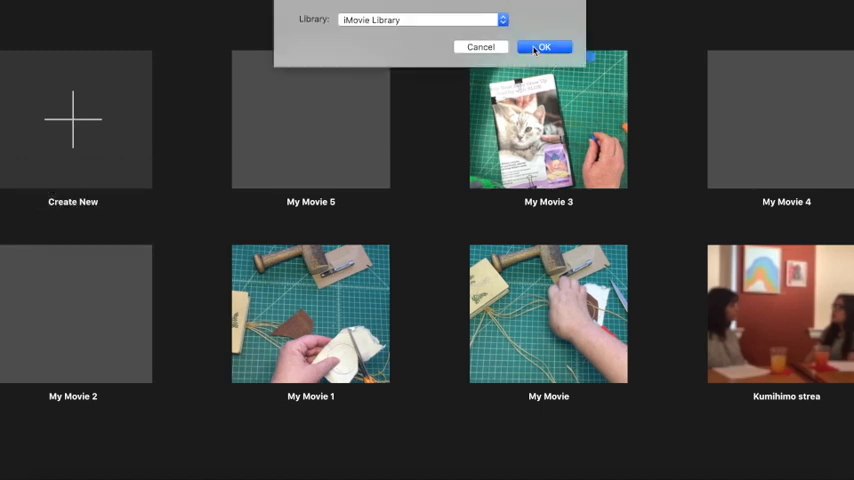
{"action": "left_click", "coordinate": [544, 48]}
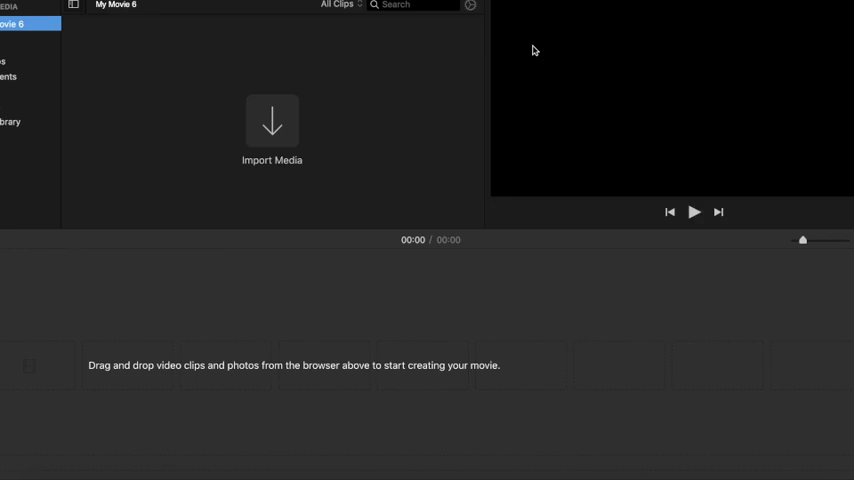
{"action": "mouse_move", "coordinate": [572, 84]}
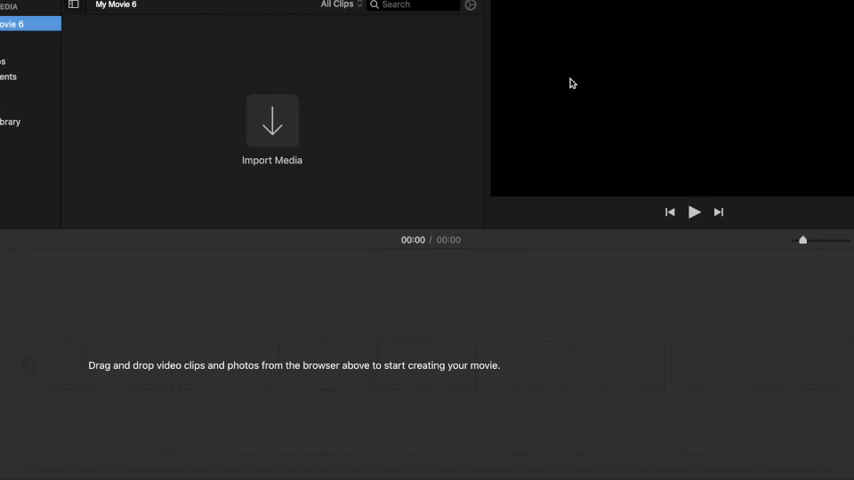
{"action": "mouse_move", "coordinate": [560, 56]}
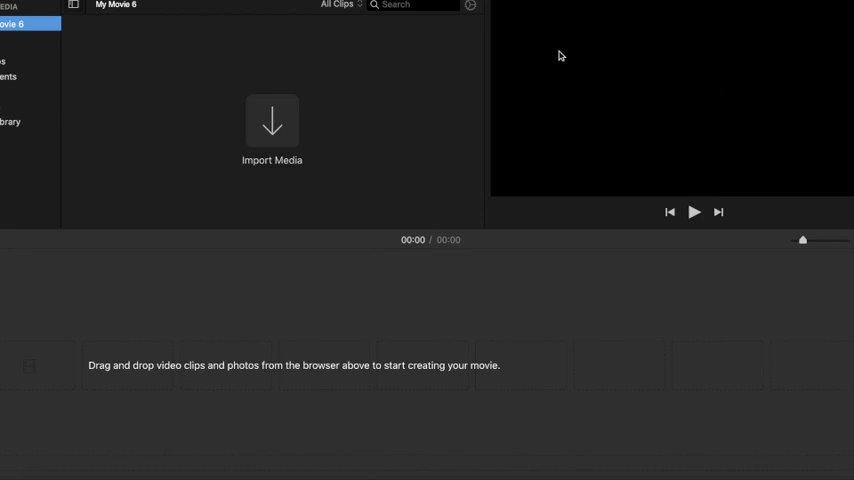
{"action": "mouse_move", "coordinate": [568, 104]}
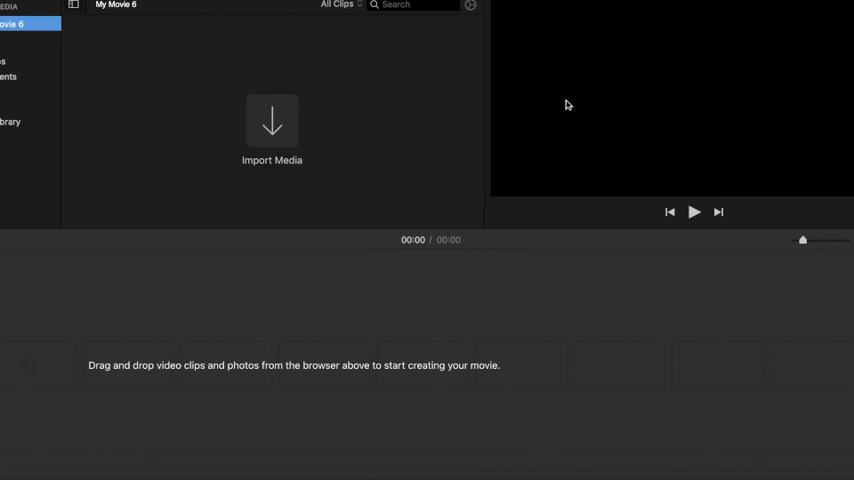
{"action": "mouse_move", "coordinate": [184, 90]}
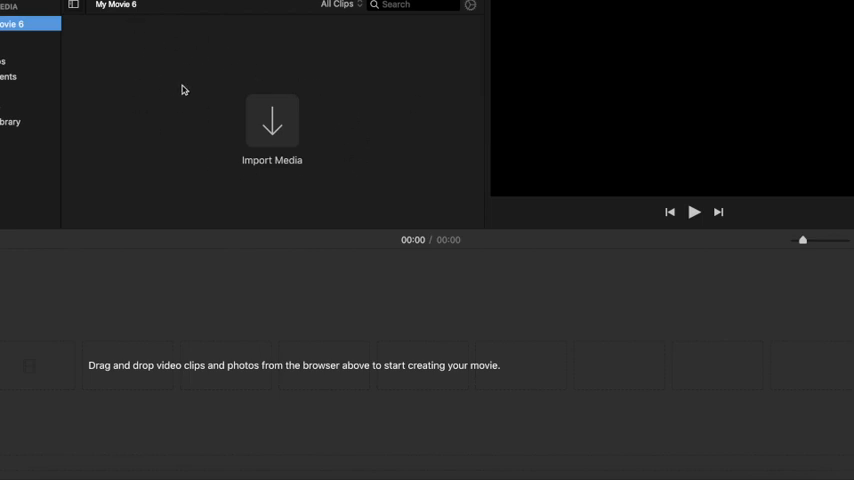
{"action": "mouse_move", "coordinate": [264, 128]}
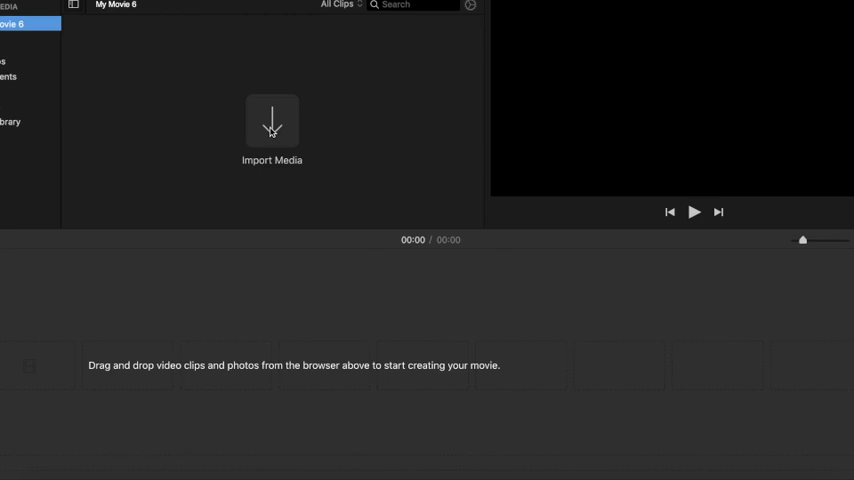
{"action": "mouse_move", "coordinate": [276, 122]}
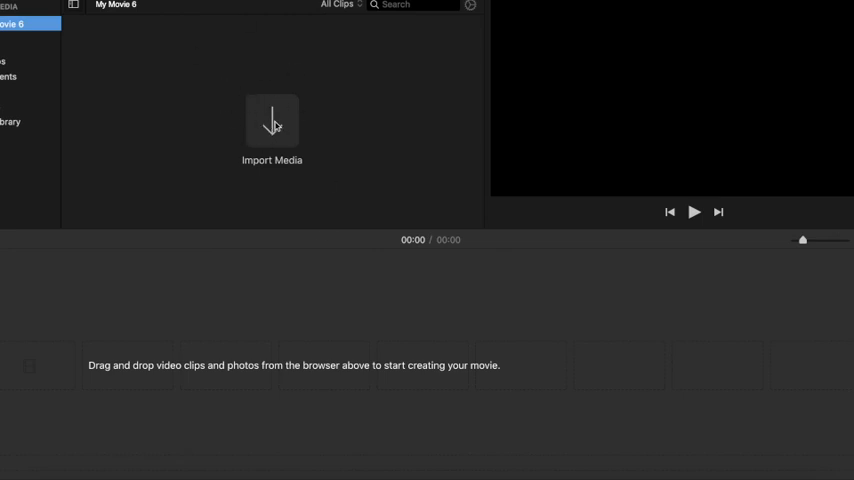
Import the colourful collage video clip into the project's media
{"action": "left_click", "coordinate": [272, 126]}
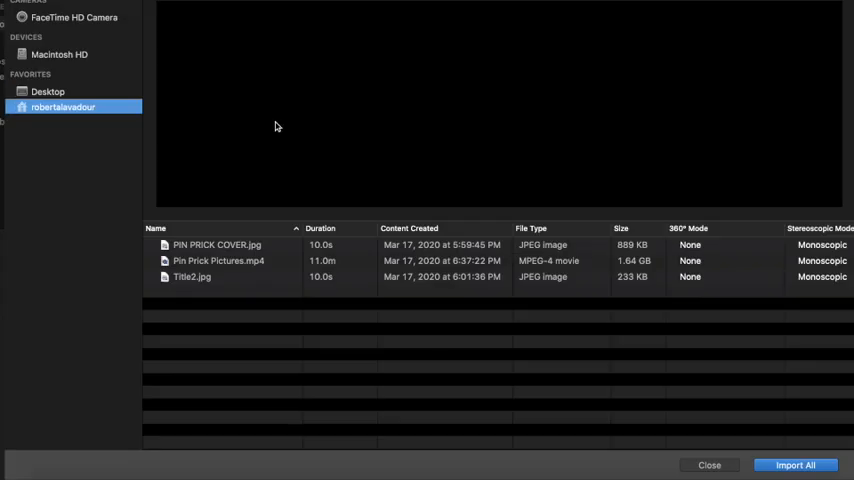
{"action": "mouse_move", "coordinate": [48, 92]}
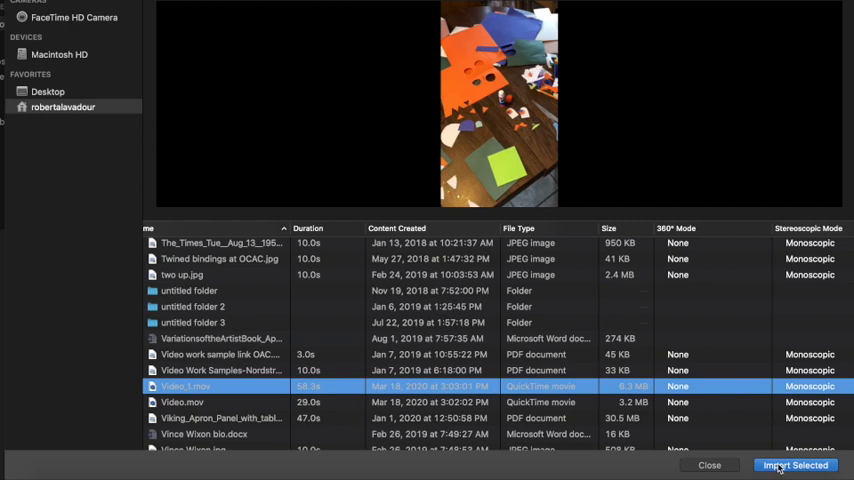
{"action": "left_click", "coordinate": [796, 464]}
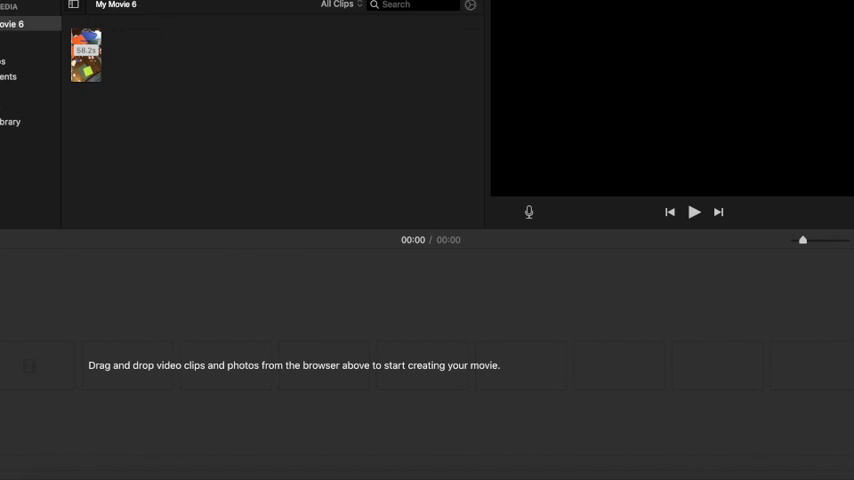
{"action": "mouse_move", "coordinate": [230, 120]}
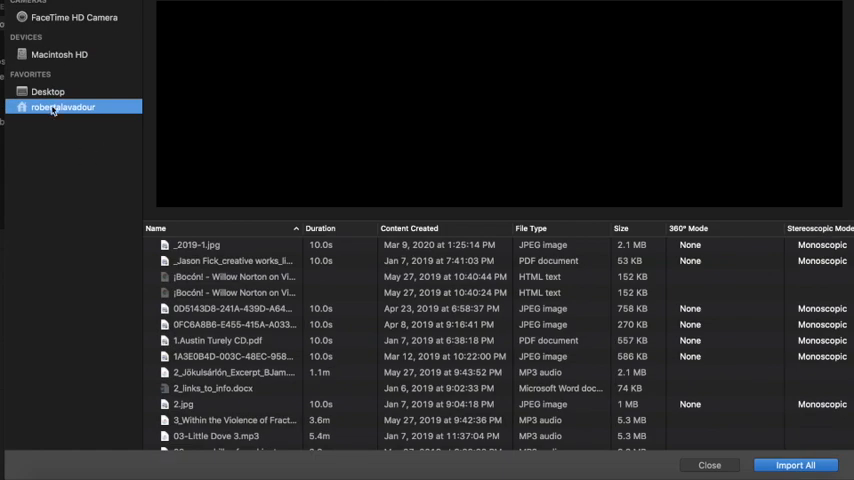
Import the 'Stay at Home Creativity Breaks' title card image from the Desktop project folder
{"action": "left_click", "coordinate": [48, 92]}
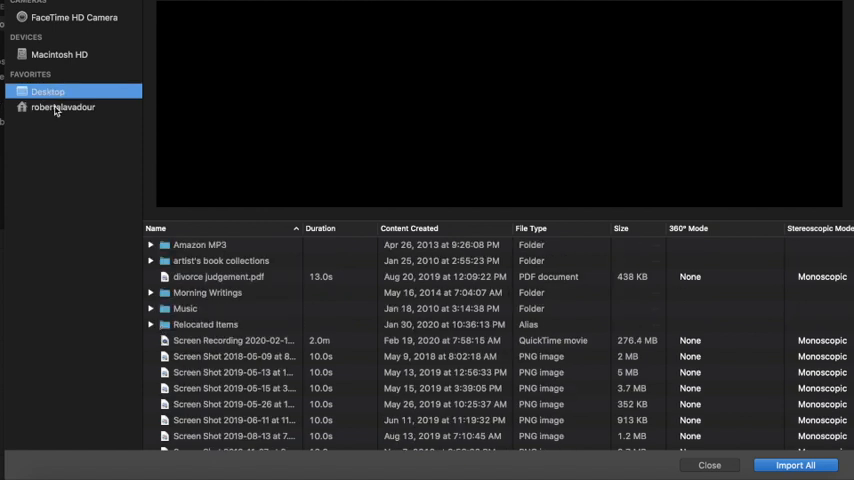
{"action": "left_click", "coordinate": [64, 108]}
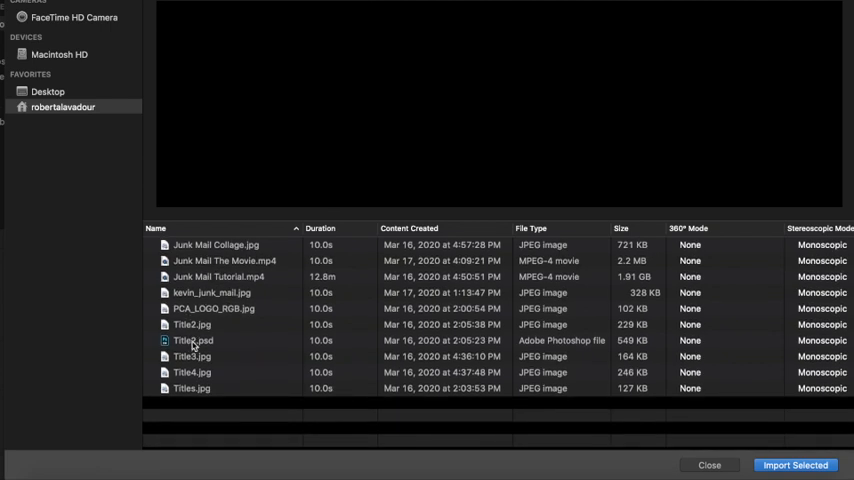
{"action": "left_click", "coordinate": [192, 324]}
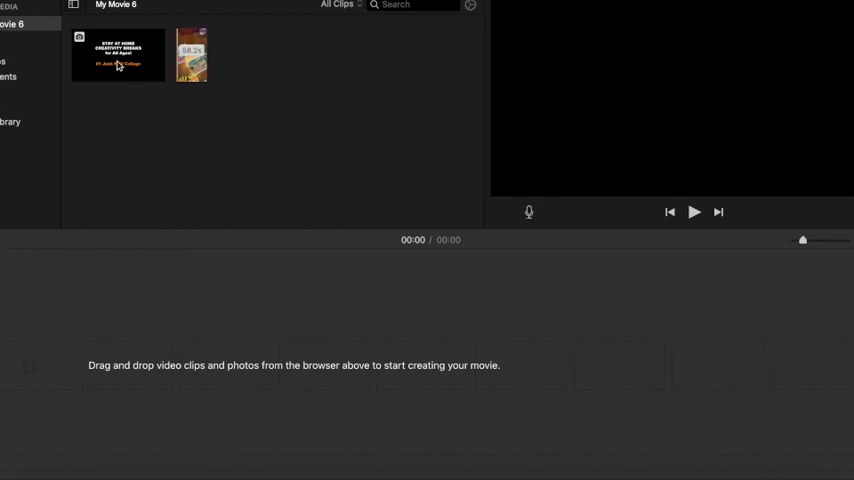
Place the title card image on the timeline as the movie's first clip
{"action": "left_click", "coordinate": [118, 56]}
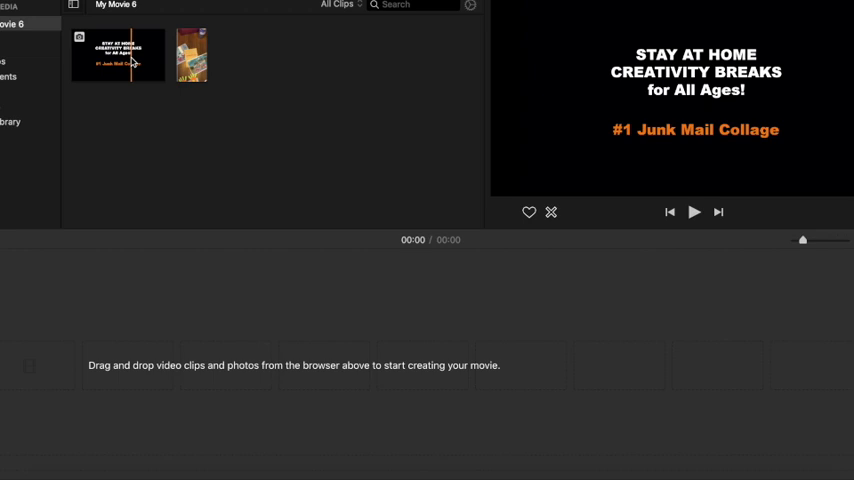
{"action": "left_click_drag", "start_coordinate": [118, 56], "coordinate": [380, 360]}
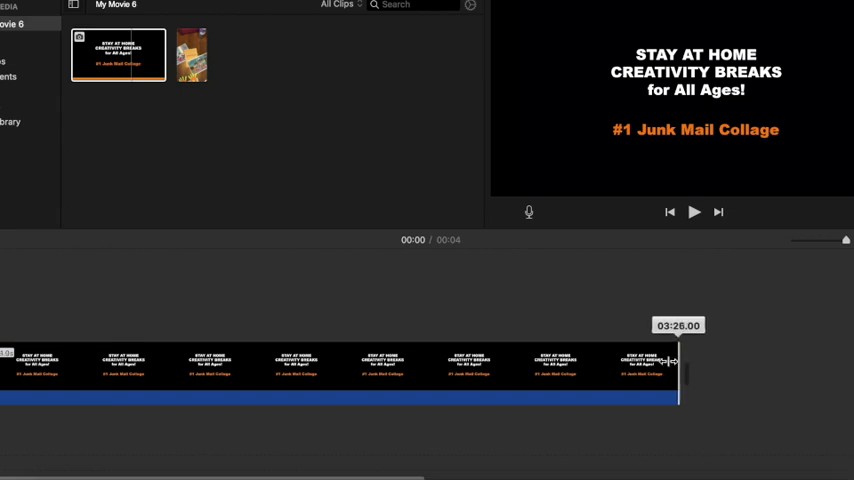
Trim the title card clip's duration shorter by dragging its edge back and forth until settled
{"action": "left_click_drag", "start_coordinate": [680, 370], "coordinate": [320, 370]}
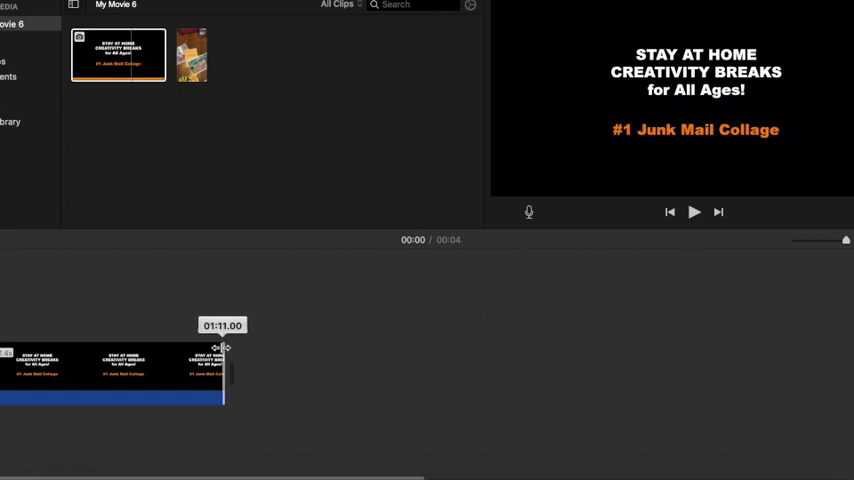
{"action": "left_click_drag", "start_coordinate": [220, 348], "coordinate": [266, 348]}
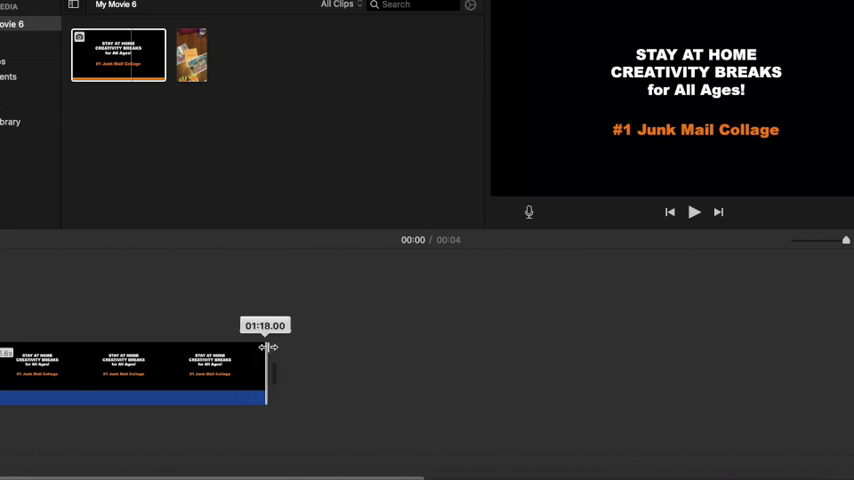
{"action": "left_click_drag", "start_coordinate": [264, 348], "coordinate": [150, 358]}
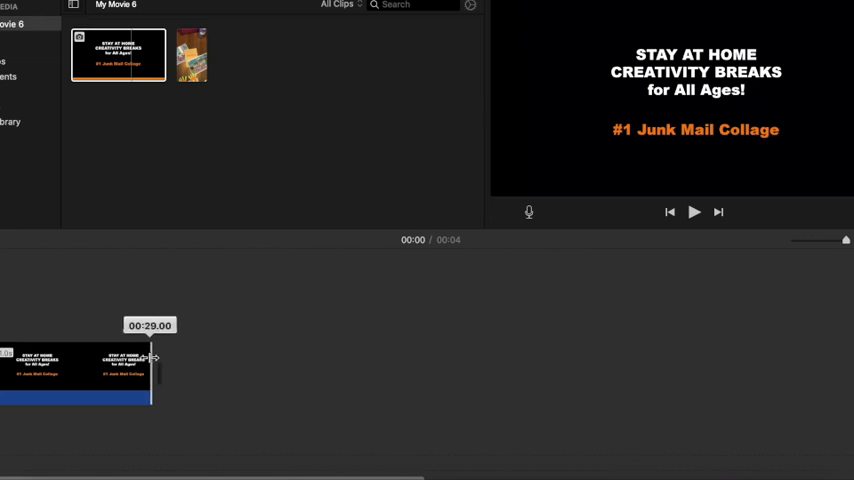
{"action": "left_click_drag", "start_coordinate": [150, 360], "coordinate": [218, 360]}
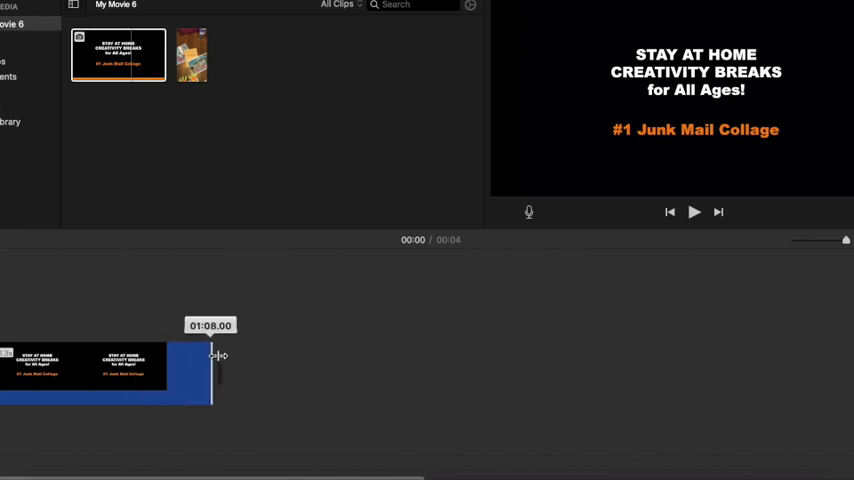
{"action": "left_click_drag", "start_coordinate": [216, 360], "coordinate": [362, 360]}
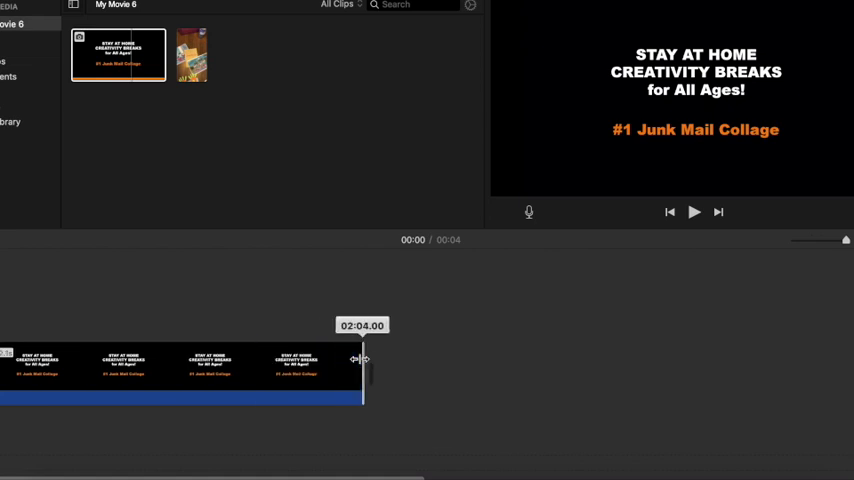
{"action": "left_click_drag", "start_coordinate": [362, 360], "coordinate": [144, 360]}
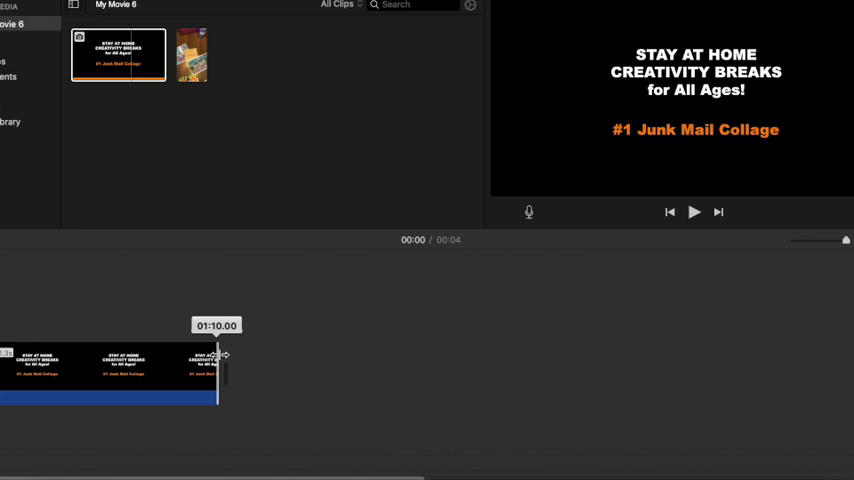
{"action": "left_click_drag", "start_coordinate": [218, 370], "coordinate": [320, 370]}
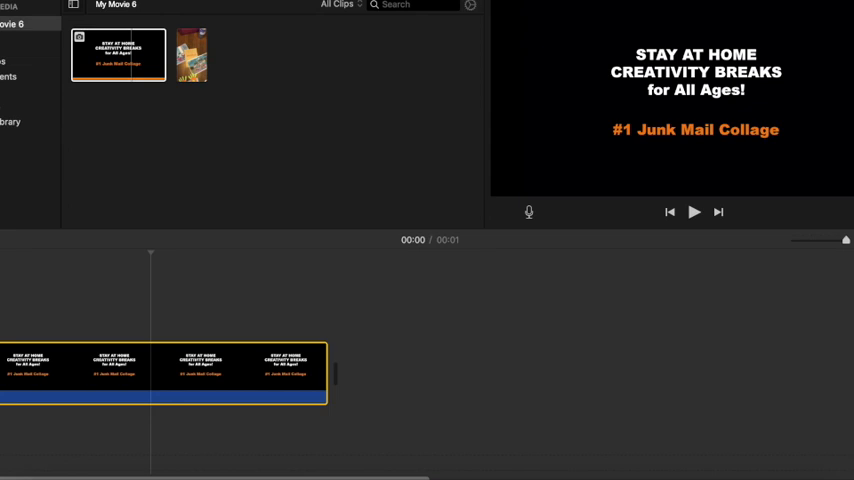
Add the collage video clip after the title card and preview it
{"action": "left_click", "coordinate": [694, 212]}
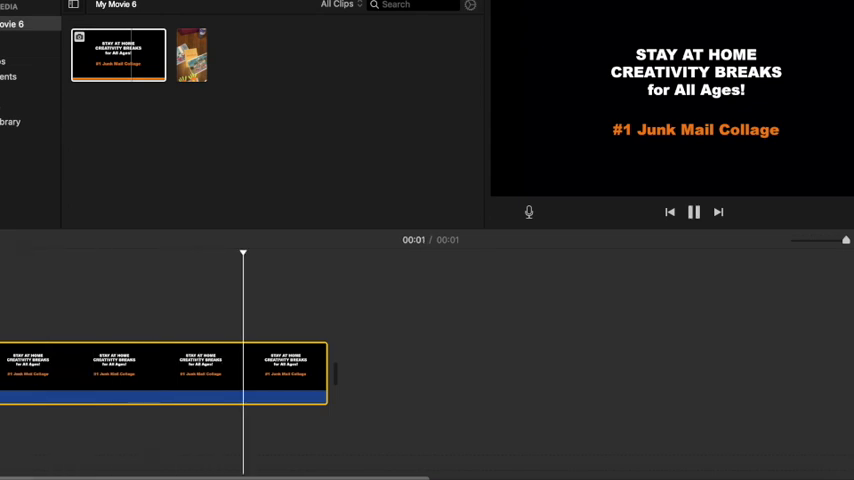
{"action": "left_click", "coordinate": [694, 212]}
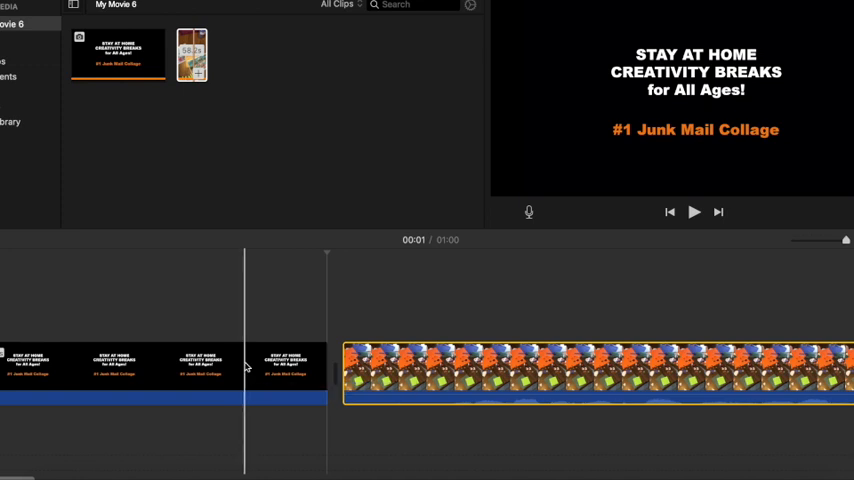
{"action": "left_click", "coordinate": [418, 370]}
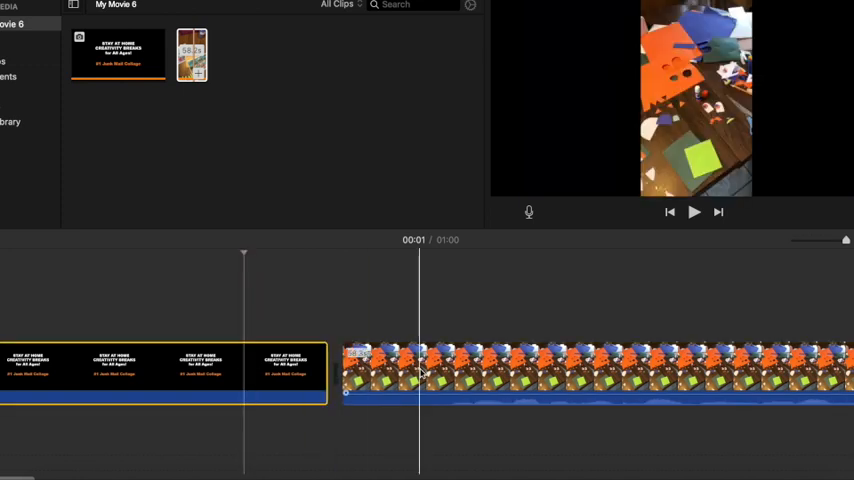
{"action": "left_click", "coordinate": [420, 370]}
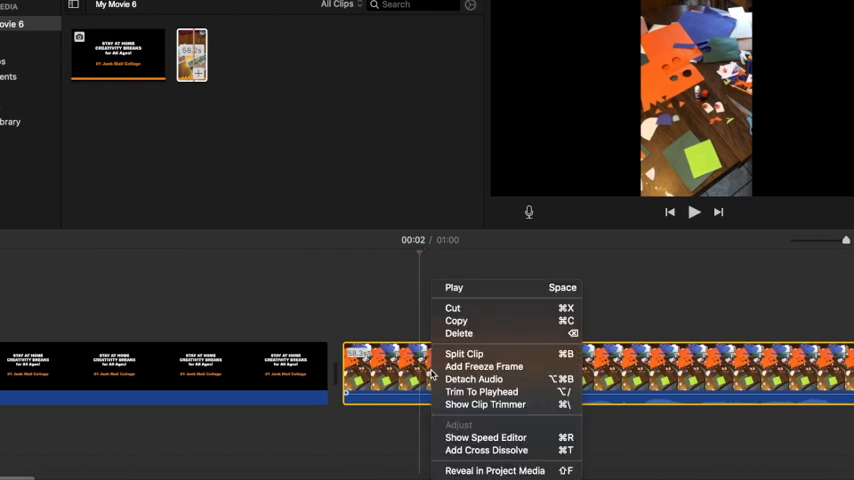
{"action": "mouse_move", "coordinate": [484, 366]}
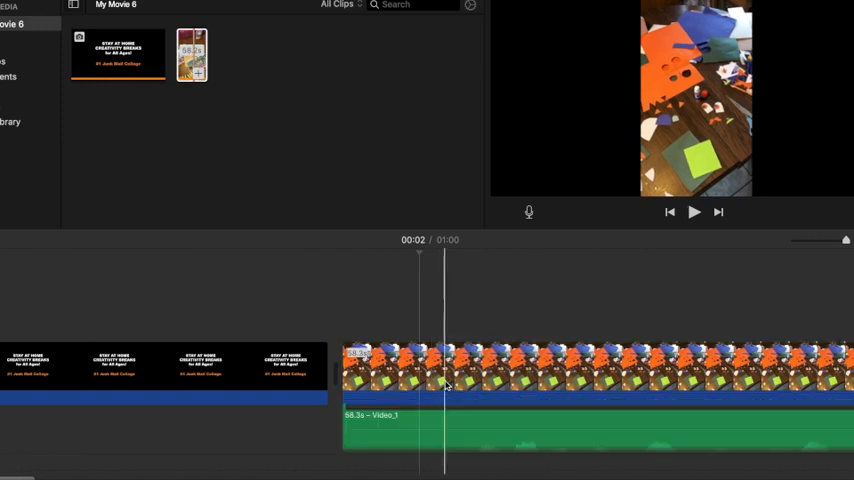
Detach the collage clip's audio into its own track beneath the video
{"action": "left_click_drag", "start_coordinate": [444, 380], "coordinate": [368, 380]}
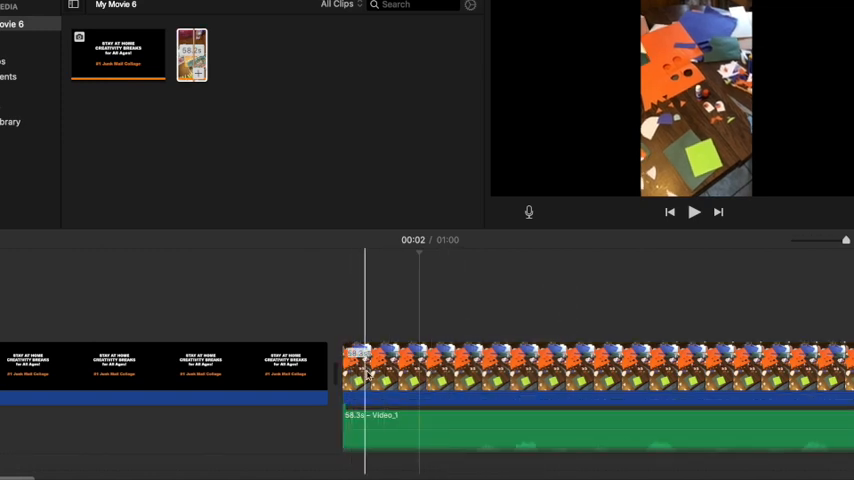
{"action": "left_click", "coordinate": [604, 398]}
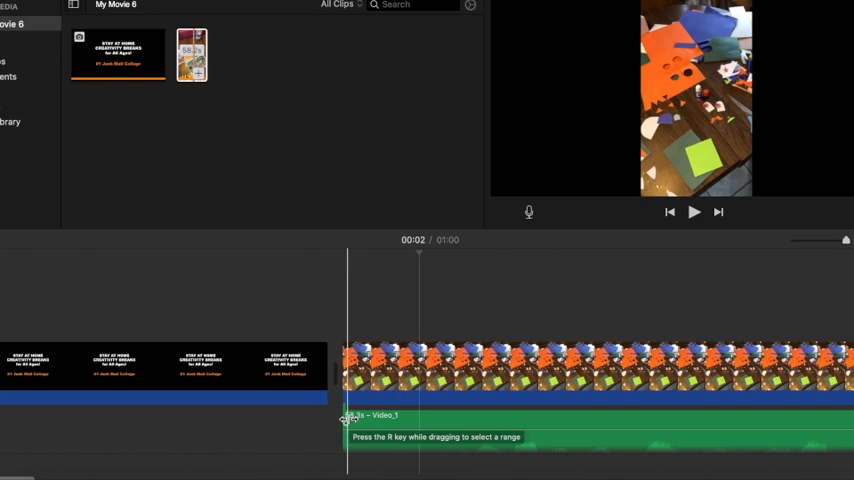
{"action": "left_click", "coordinate": [694, 212]}
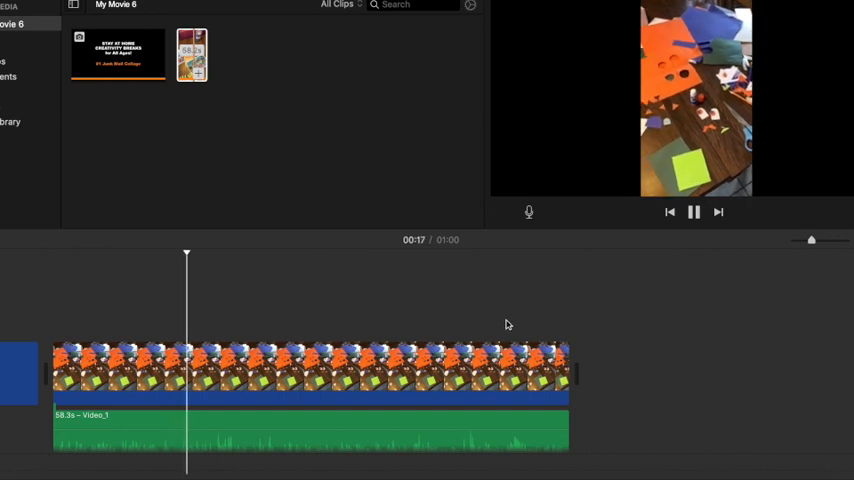
{"action": "mouse_move", "coordinate": [304, 320]}
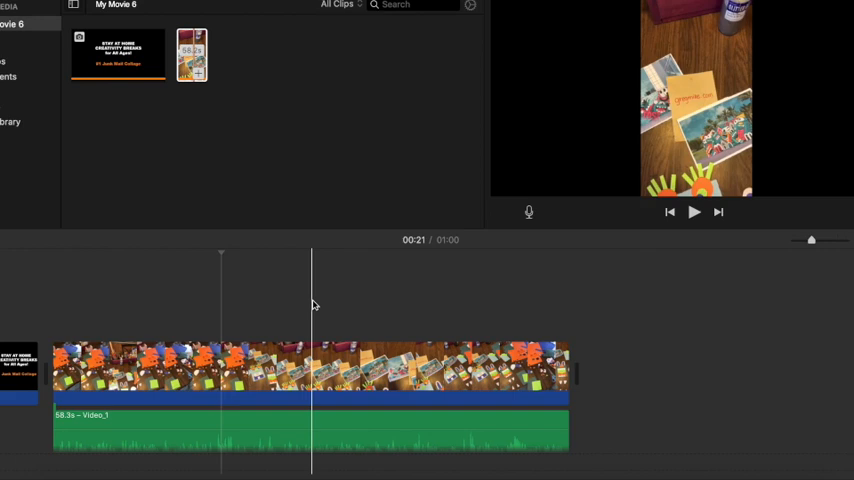
Split the video clip and its detached audio partway through and play back around the split
{"action": "left_click", "coordinate": [220, 380]}
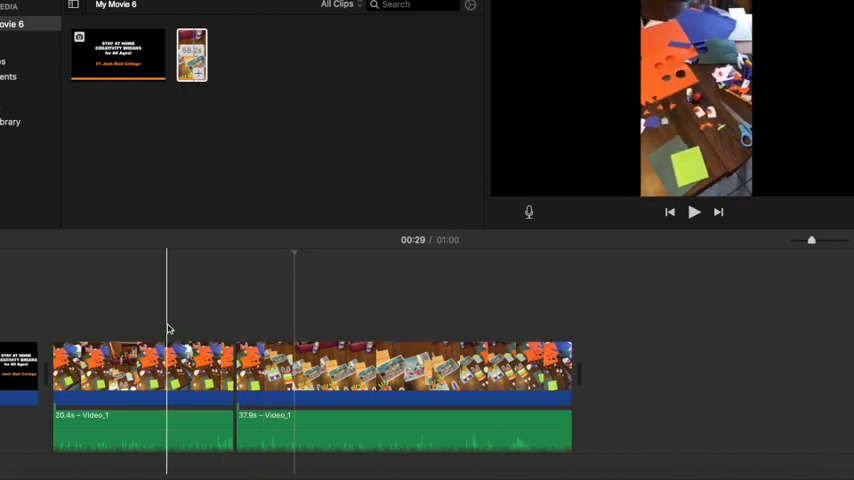
{"action": "left_click", "coordinate": [694, 212]}
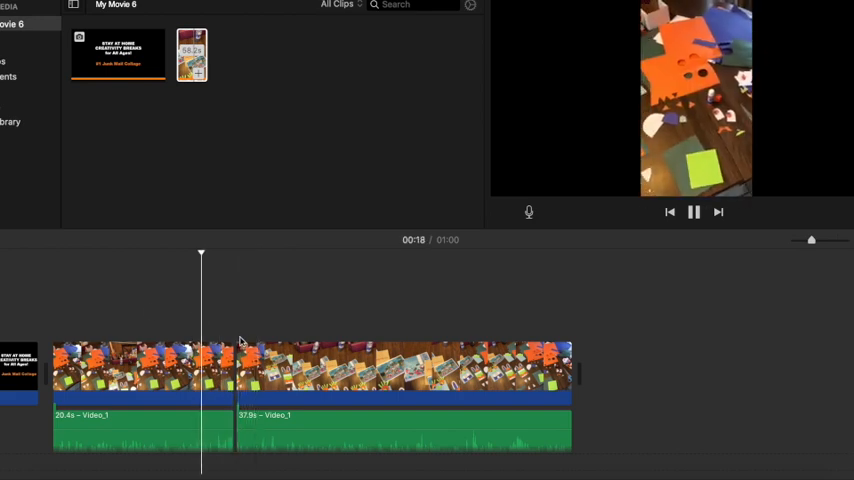
{"action": "left_click", "coordinate": [694, 212]}
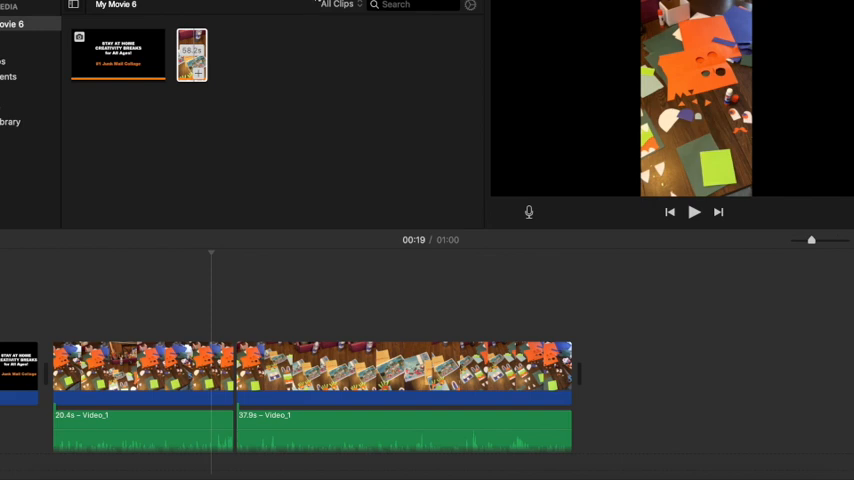
{"action": "mouse_move", "coordinate": [136, 40]}
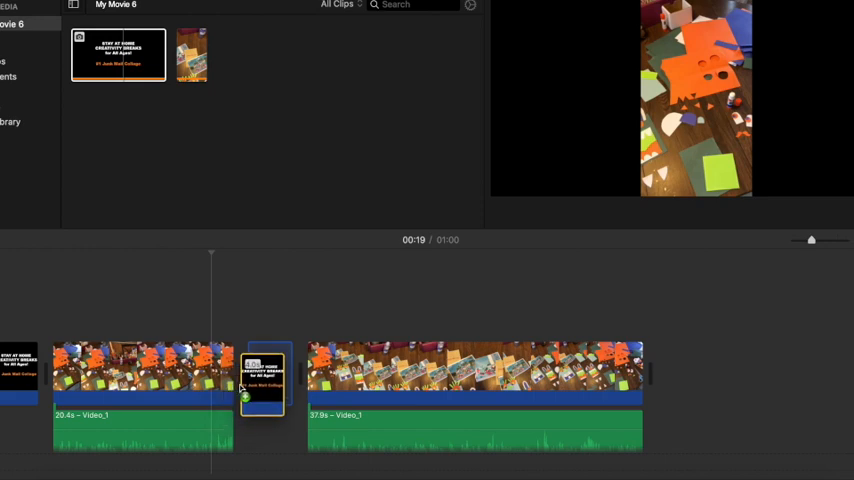
Insert a second title card between the two split clip halves and preview it
{"action": "left_click", "coordinate": [270, 376]}
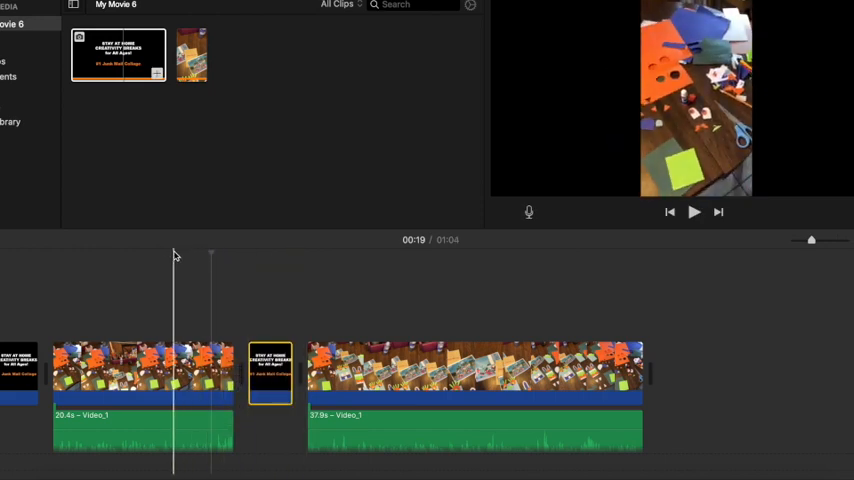
{"action": "left_click", "coordinate": [694, 212]}
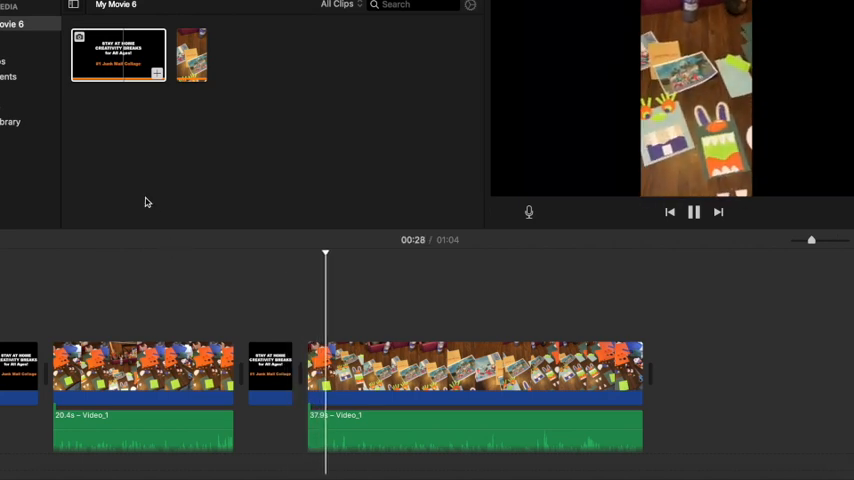
{"action": "left_click", "coordinate": [694, 212]}
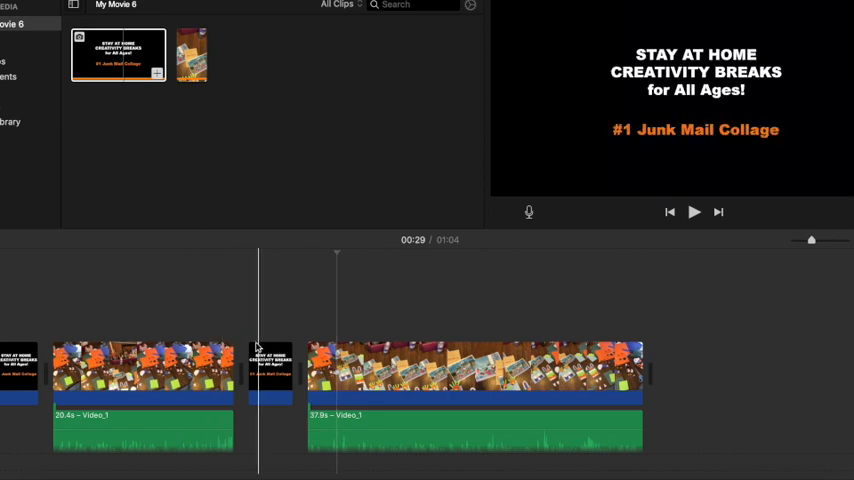
{"action": "left_click", "coordinate": [694, 212]}
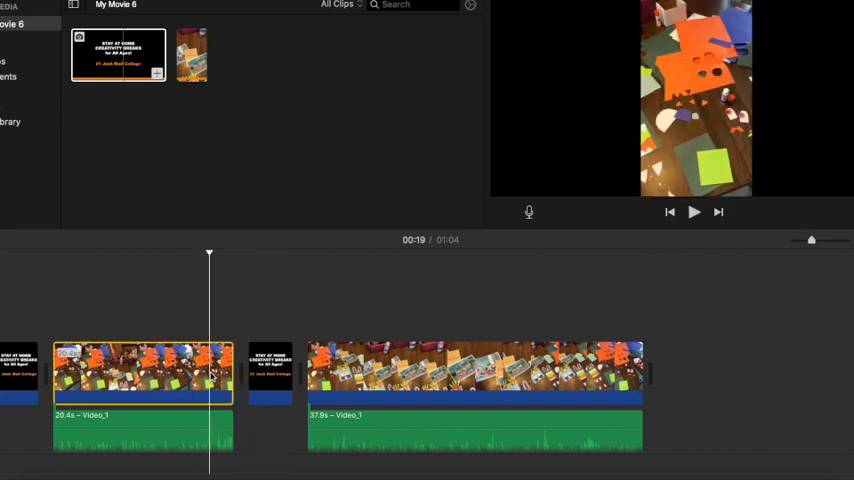
Add Cross Blur transitions between each neighbouring pair of clips on the timeline
{"action": "left_click", "coordinate": [248, 376]}
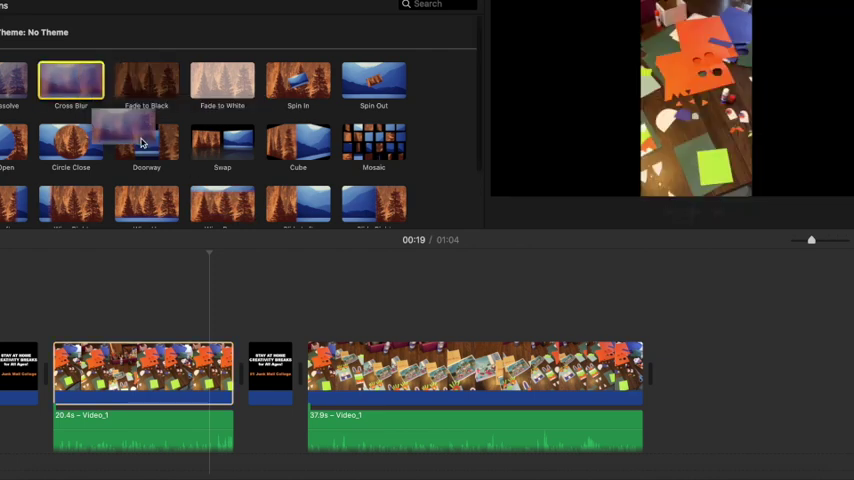
{"action": "mouse_move", "coordinate": [146, 82]}
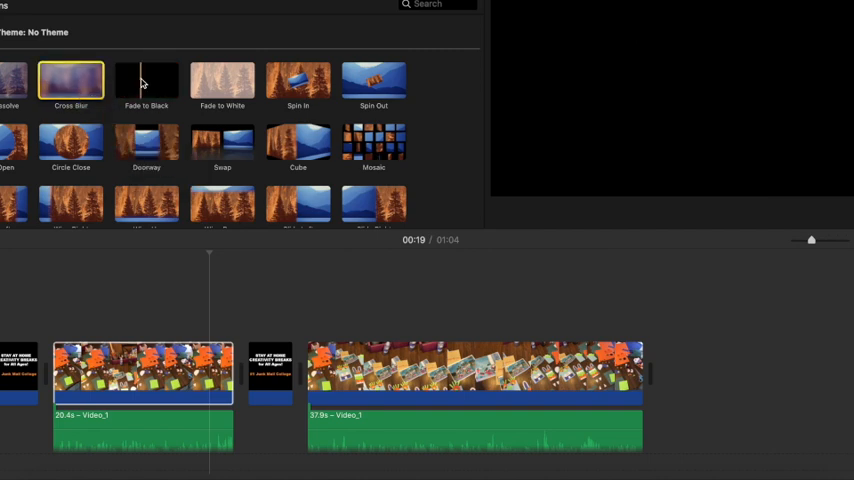
{"action": "left_click", "coordinate": [146, 82]}
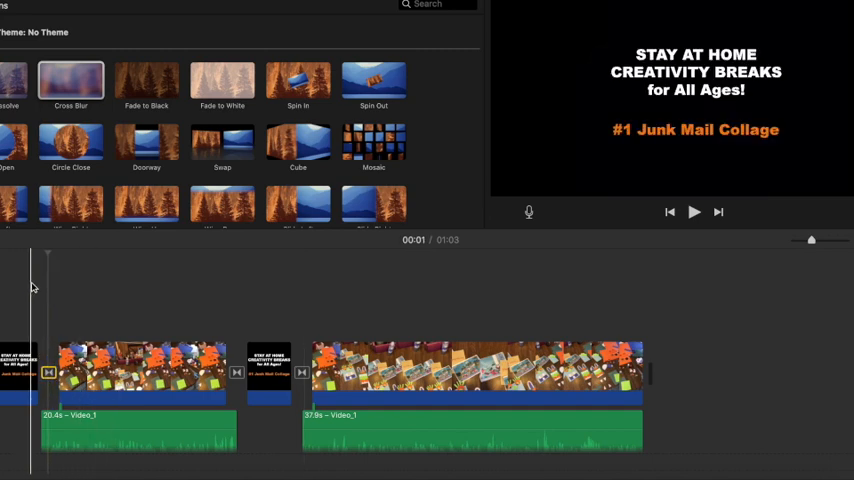
Play the movie from the beginning to check the transitions into the video
{"action": "left_click", "coordinate": [694, 212]}
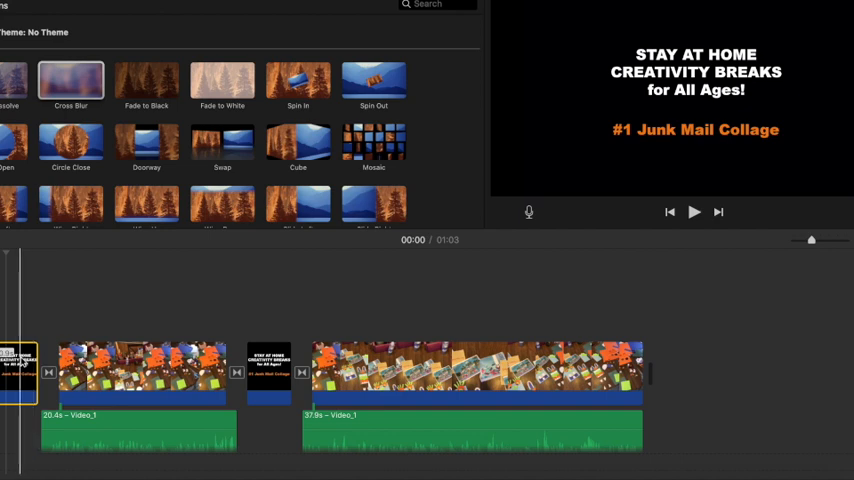
{"action": "left_click", "coordinate": [694, 212]}
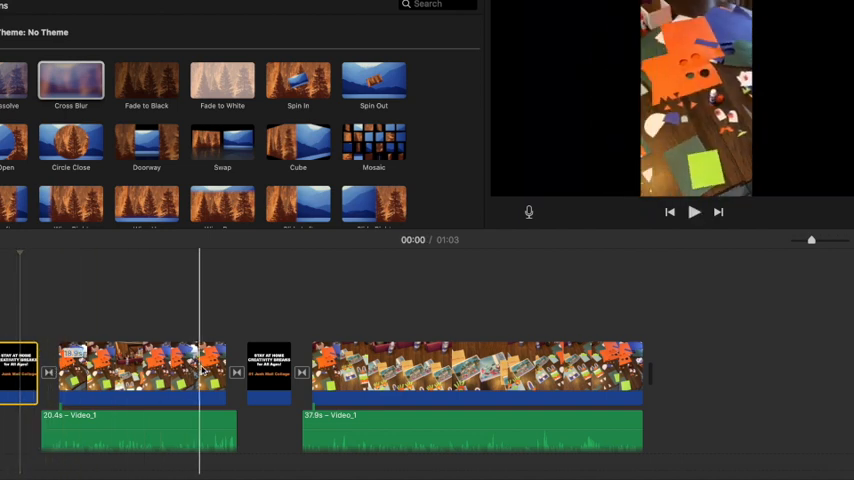
{"action": "left_click", "coordinate": [692, 212]}
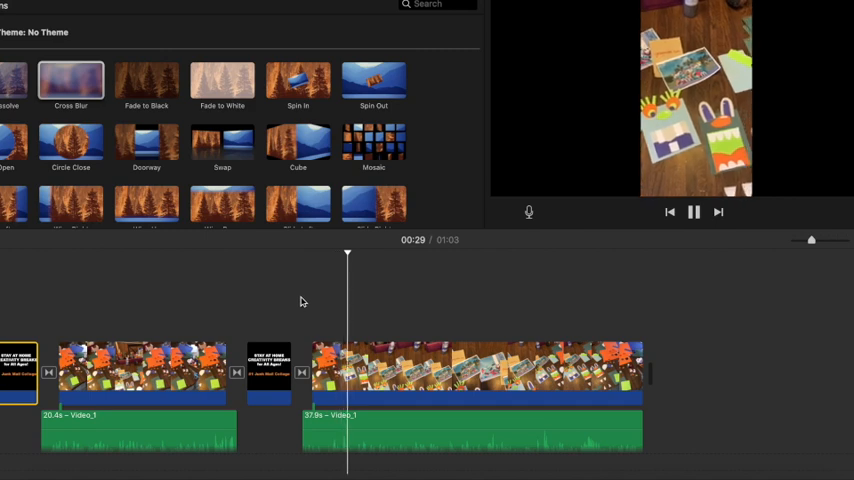
Split the second collage clip again so a short section with its audio stands apart, then preview it
{"action": "left_click", "coordinate": [692, 212]}
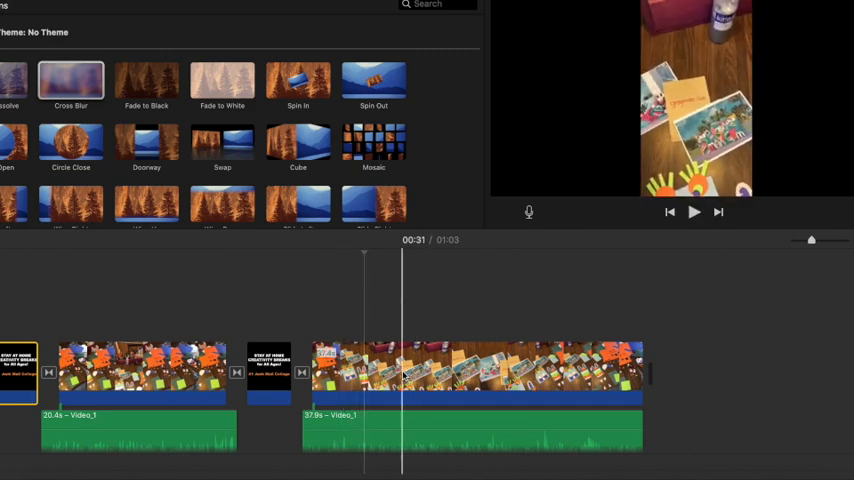
{"action": "mouse_move", "coordinate": [404, 376]}
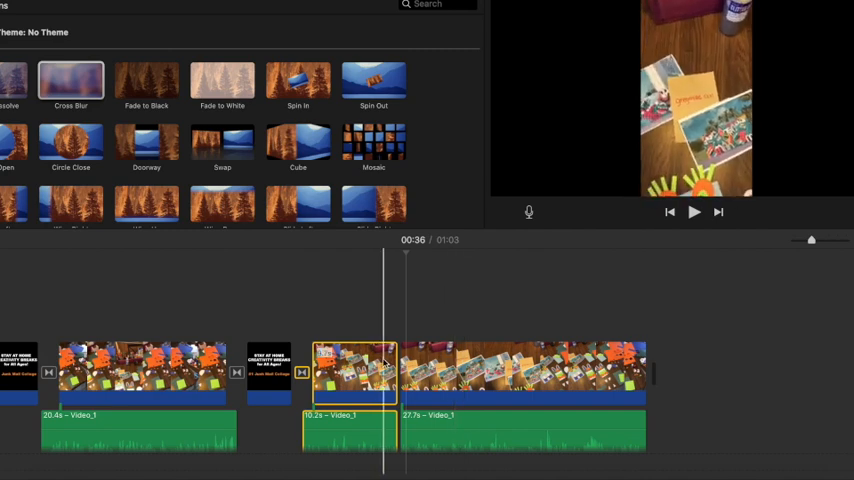
{"action": "left_click", "coordinate": [692, 212]}
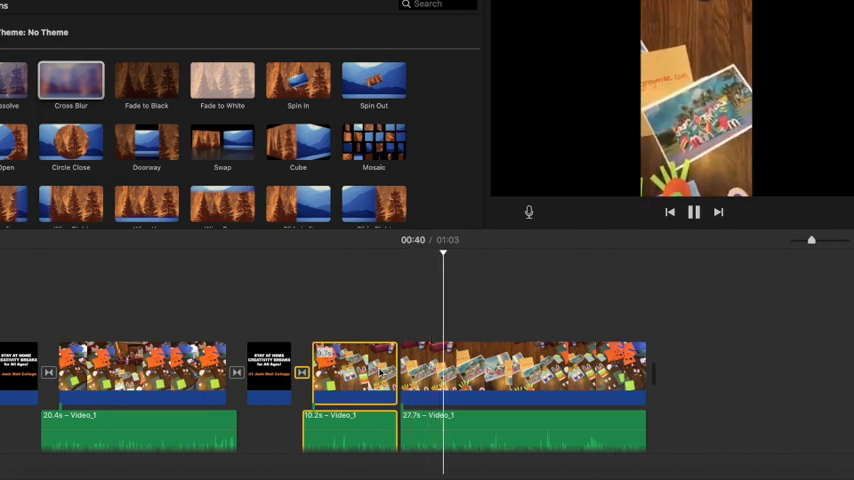
{"action": "left_click", "coordinate": [694, 212]}
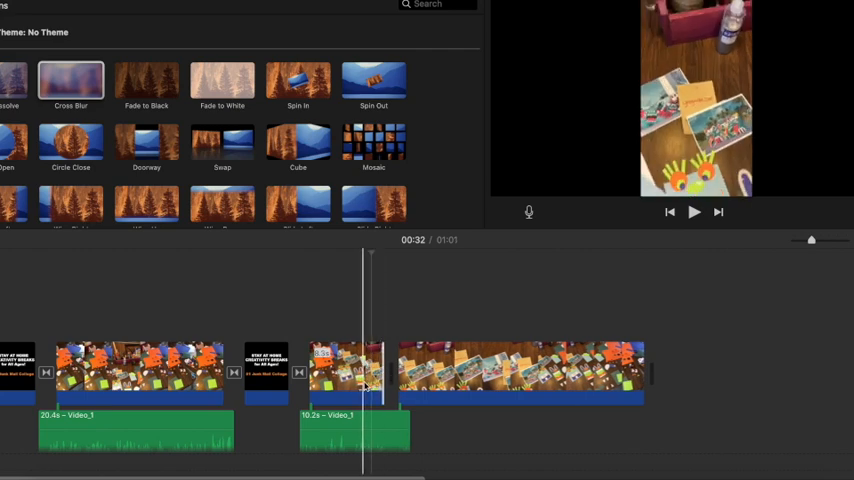
Select the short split section of the second collage clip to trim the movie toward one minute
{"action": "left_click", "coordinate": [694, 212]}
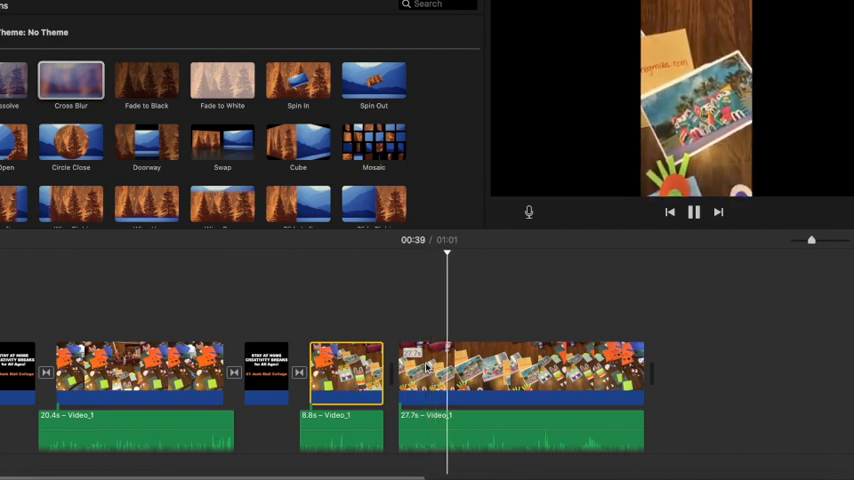
{"action": "left_click", "coordinate": [694, 212]}
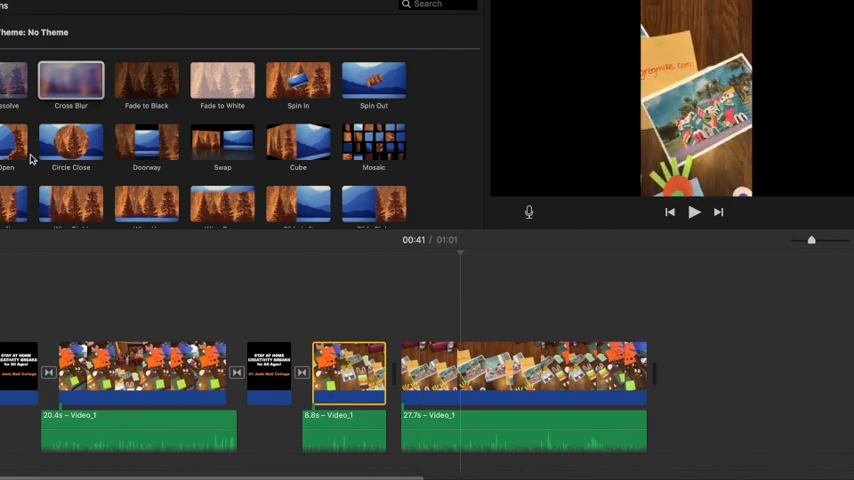
{"action": "mouse_move", "coordinate": [64, 158]}
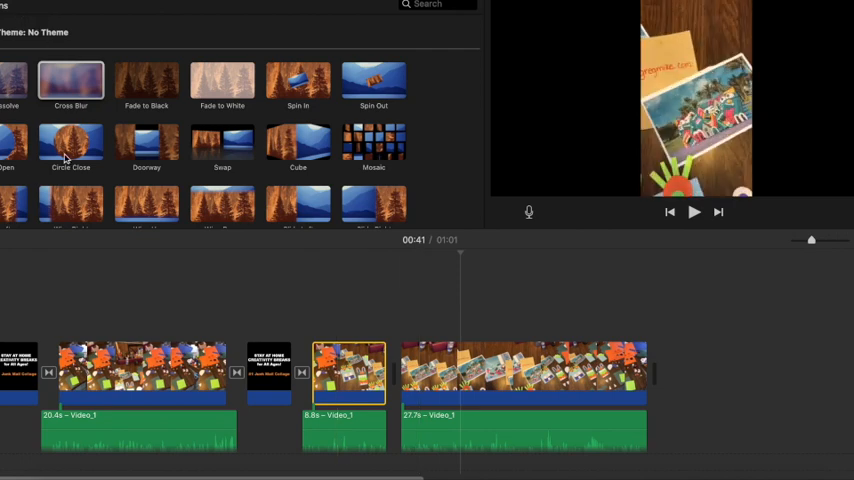
{"action": "mouse_move", "coordinate": [796, 238]}
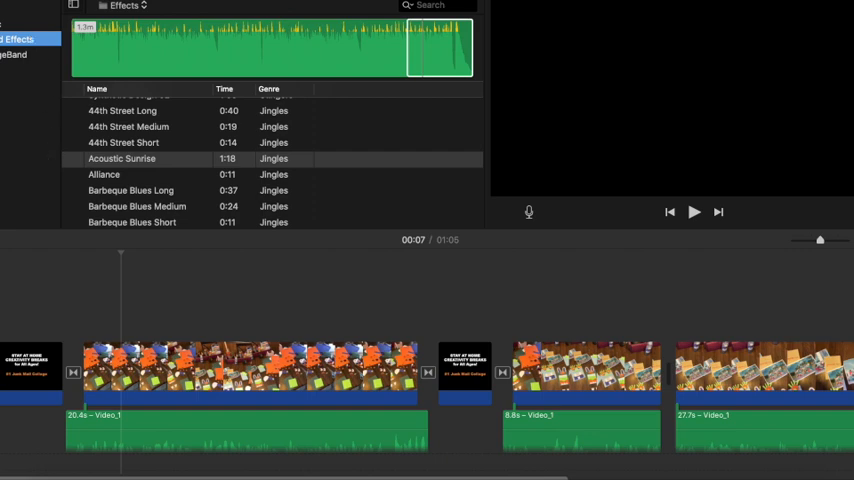
{"action": "mouse_move", "coordinate": [28, 172]}
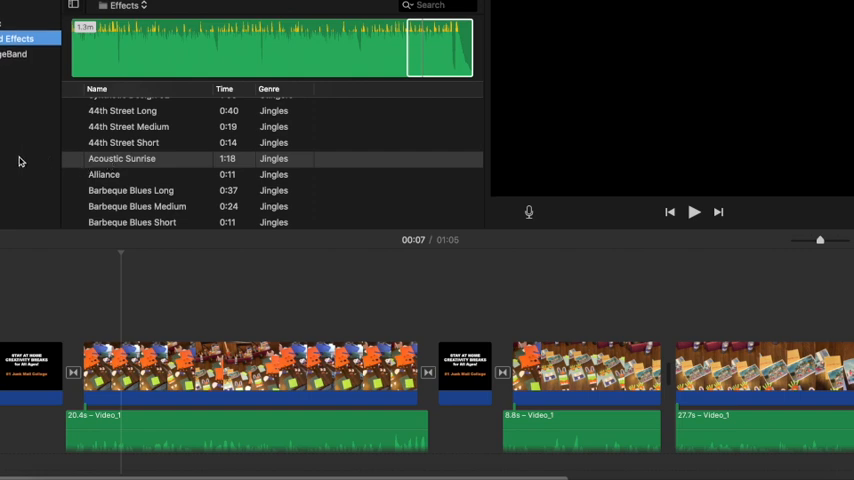
{"action": "mouse_move", "coordinate": [112, 196]}
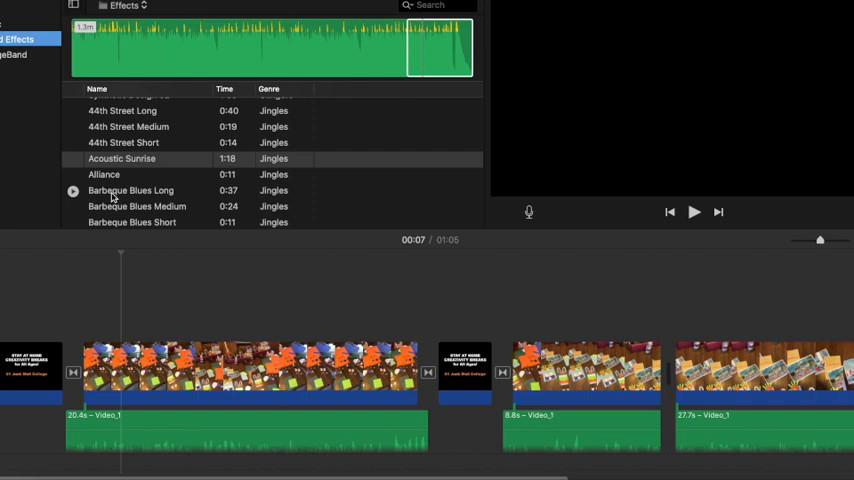
Preview the Barbeque Blues Long jingle from the Jingles list as a candidate background track
{"action": "left_click", "coordinate": [130, 190]}
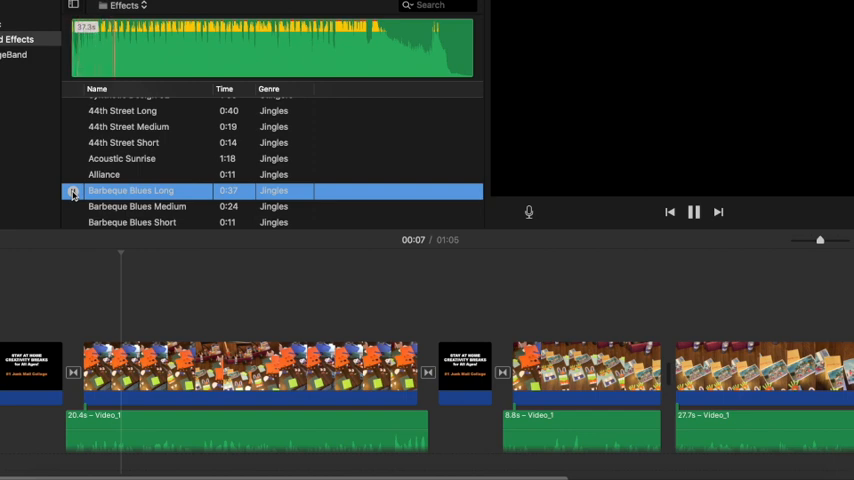
Select and audition the opening stretch of Barbeque Blues Long for the movie's start
{"action": "left_click", "coordinate": [694, 212]}
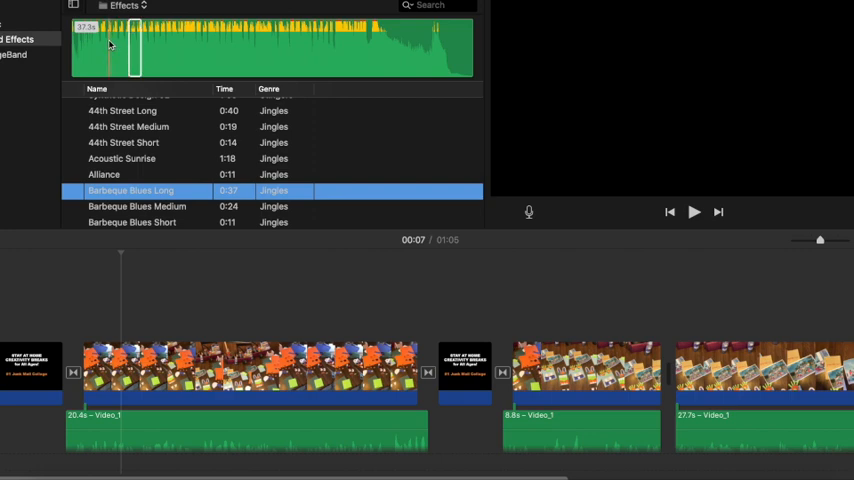
{"action": "mouse_move", "coordinate": [108, 48]}
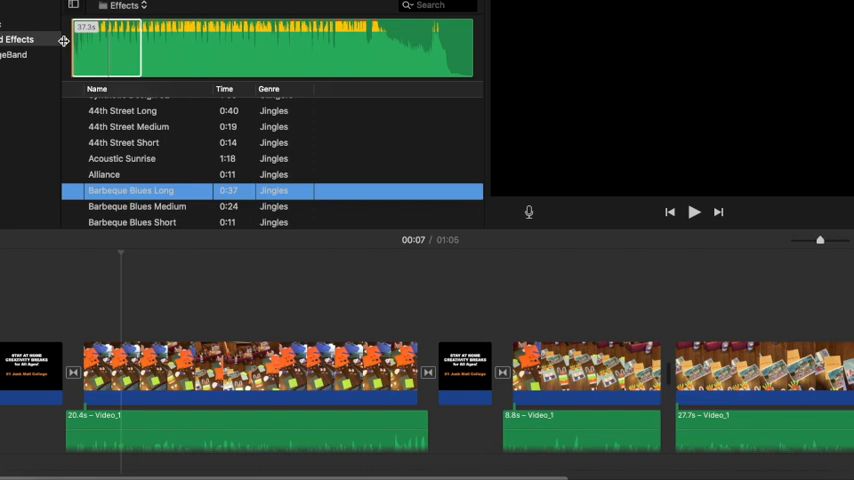
{"action": "left_click", "coordinate": [694, 212]}
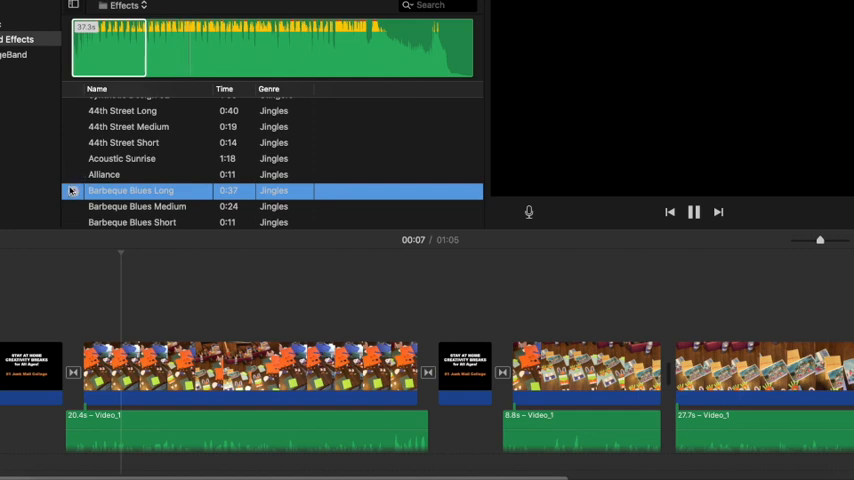
{"action": "left_click", "coordinate": [694, 212]}
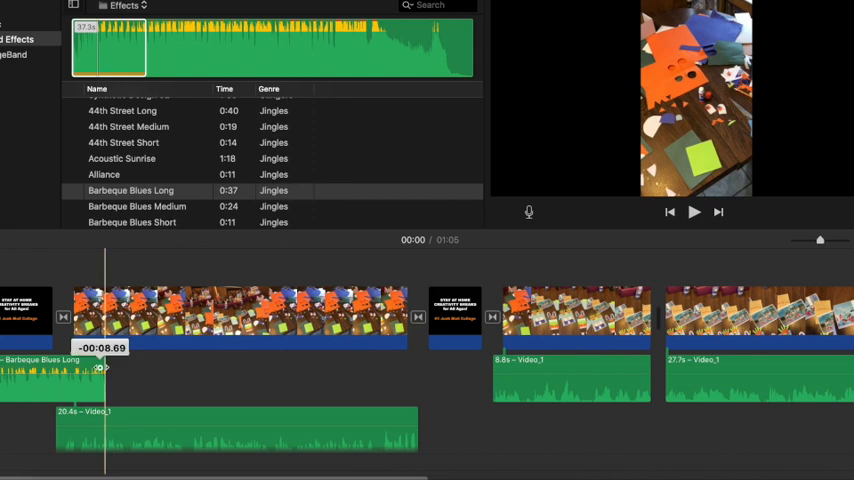
Shorten the opening Barbeque Blues Long clip to end under the title card and replay from the start
{"action": "left_click_drag", "start_coordinate": [104, 368], "coordinate": [40, 368]}
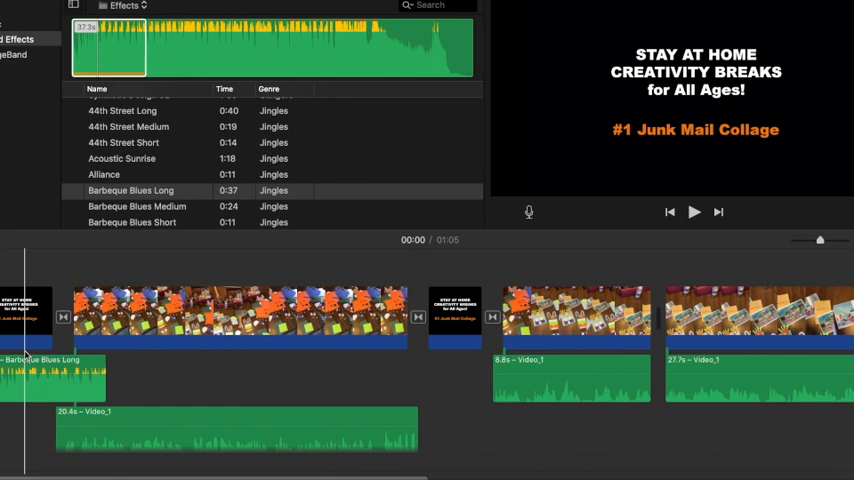
{"action": "left_click", "coordinate": [694, 212]}
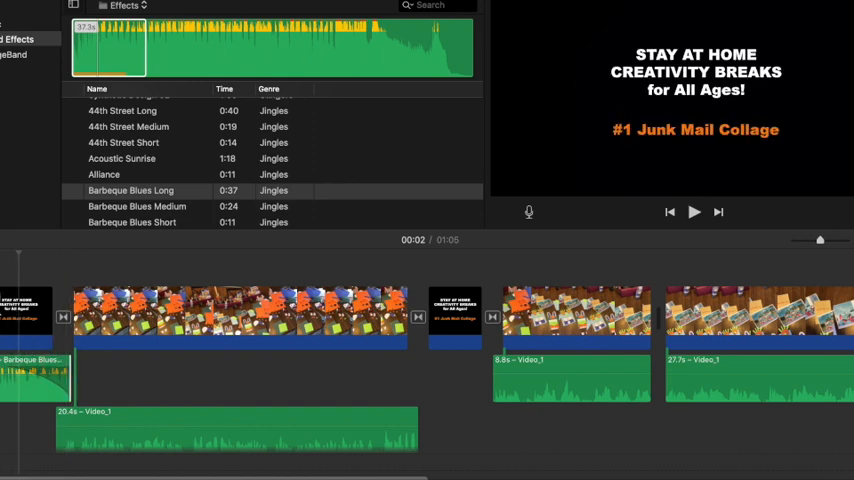
{"action": "left_click", "coordinate": [694, 212]}
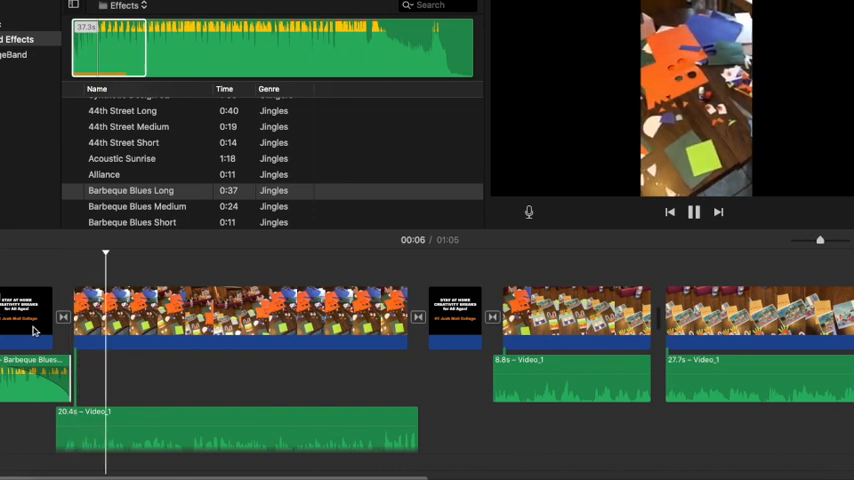
{"action": "left_click", "coordinate": [694, 212]}
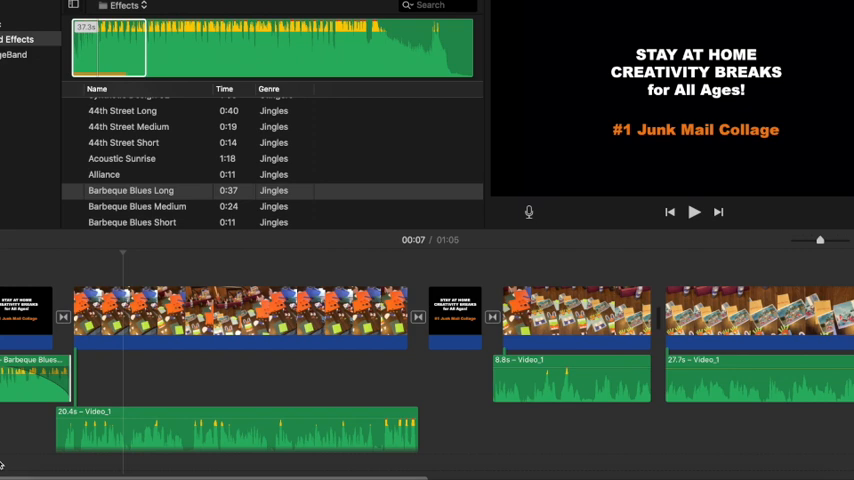
{"action": "left_click", "coordinate": [694, 212]}
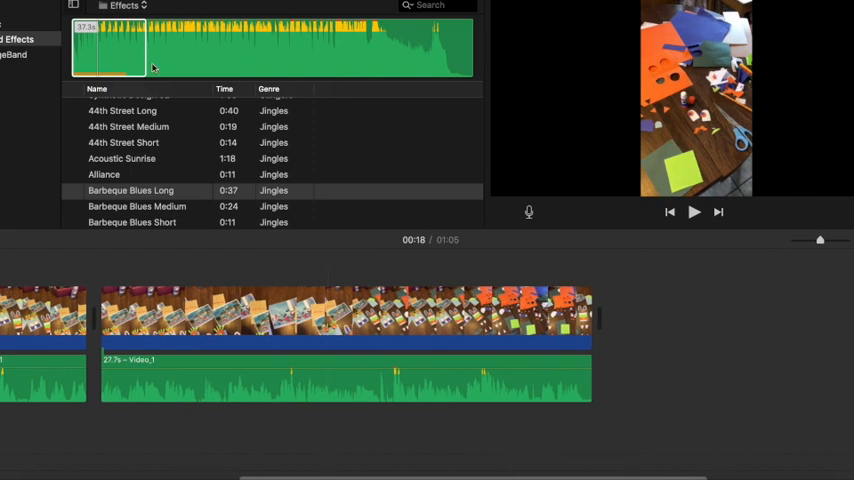
Place a second Barbeque Blues Long music clip after the last video clip at the movie's end
{"action": "left_click", "coordinate": [130, 190]}
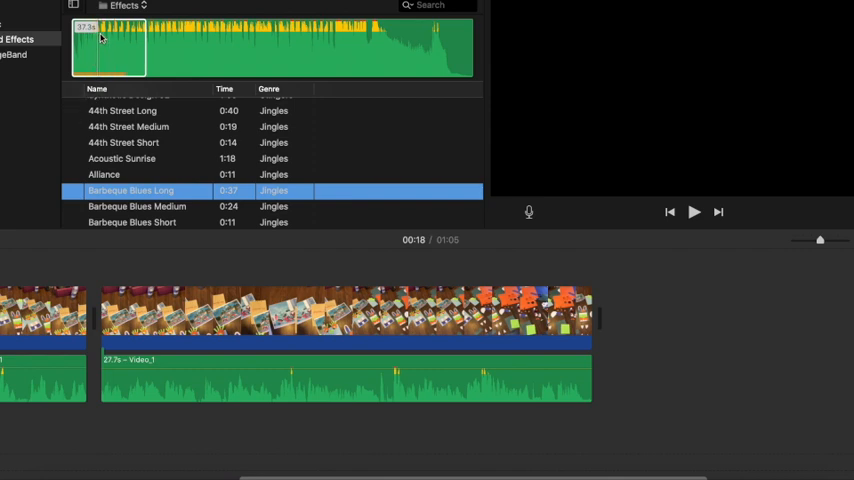
{"action": "left_click_drag", "start_coordinate": [130, 190], "coordinate": [618, 392]}
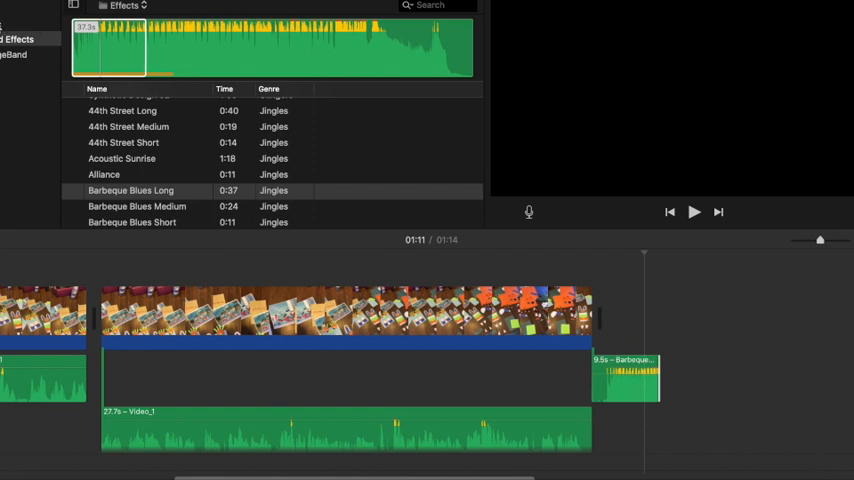
{"action": "mouse_move", "coordinate": [40, 42]}
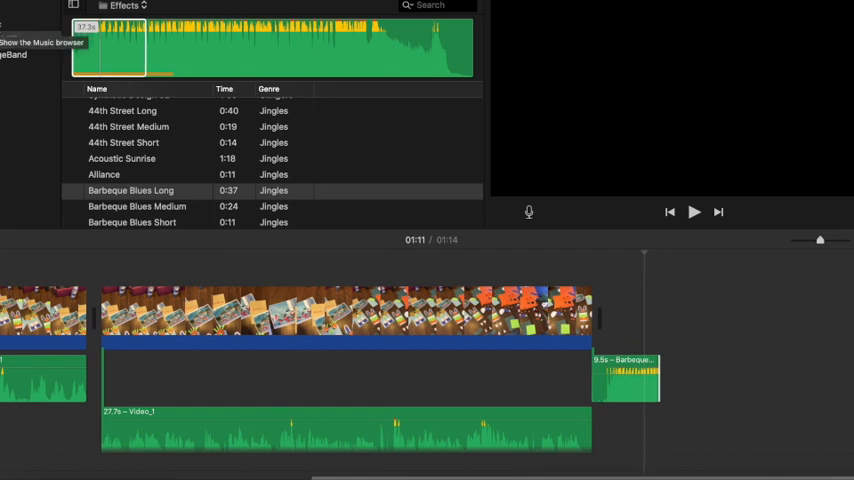
{"action": "mouse_move", "coordinate": [156, 8]}
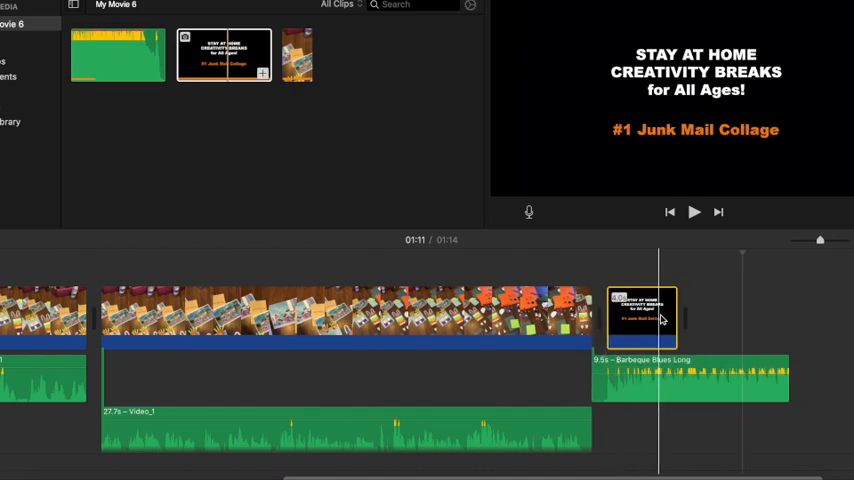
Add the closing title card with a Fade to Black from the last clip and review the ending
{"action": "left_click_drag", "start_coordinate": [676, 316], "coordinate": [788, 316]}
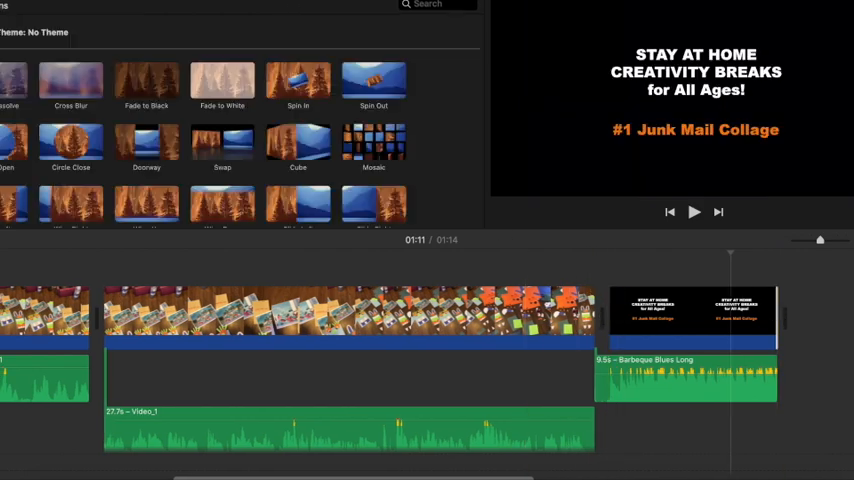
{"action": "left_click", "coordinate": [146, 84]}
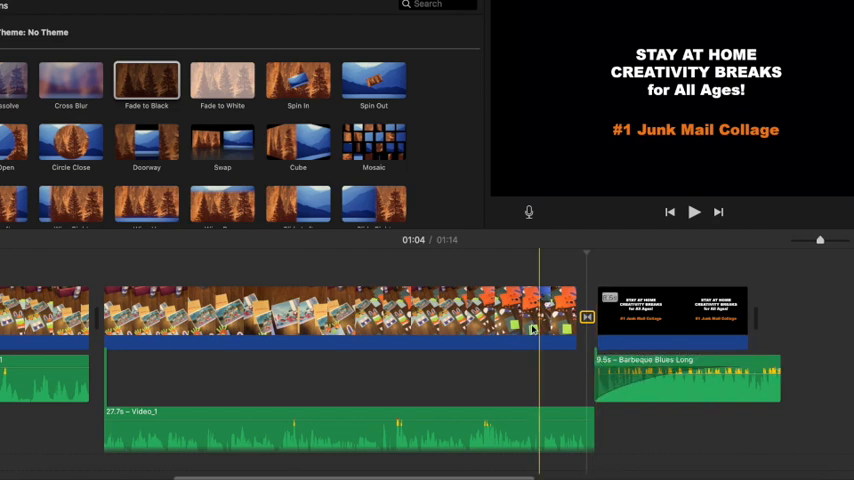
{"action": "left_click", "coordinate": [694, 212]}
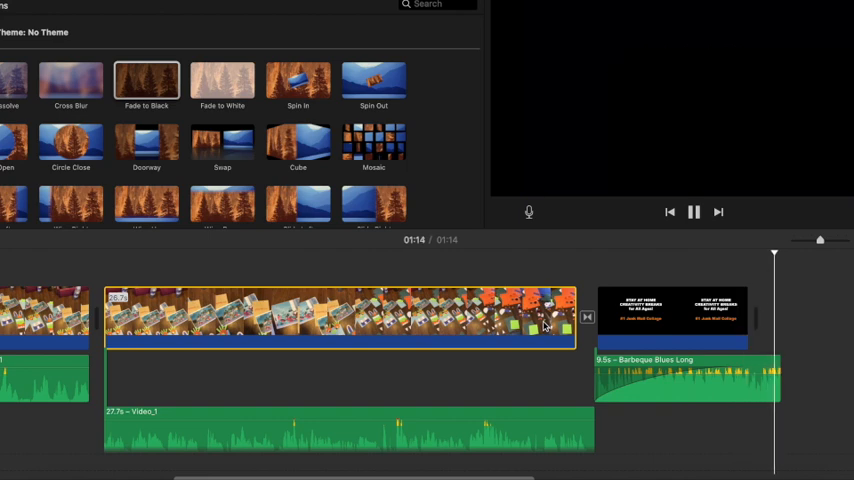
{"action": "left_click", "coordinate": [694, 212]}
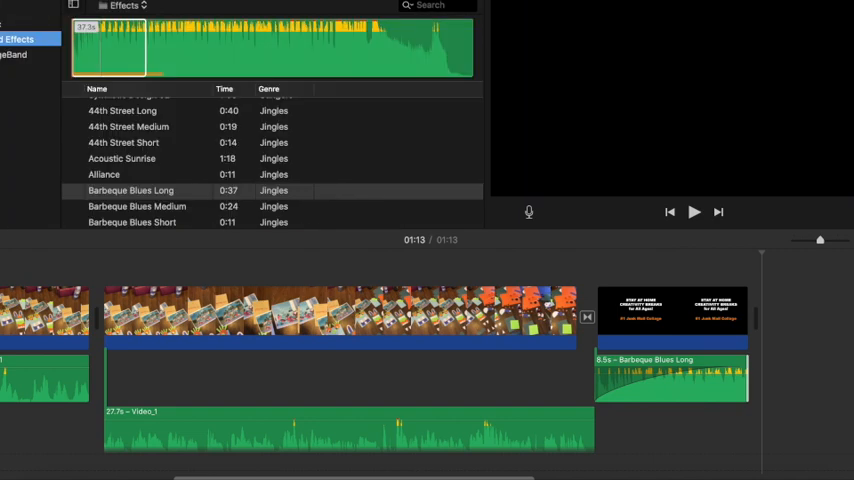
Mark a stretch near the end of Barbeque Blues Long as the closing music range
{"action": "left_click", "coordinate": [130, 190]}
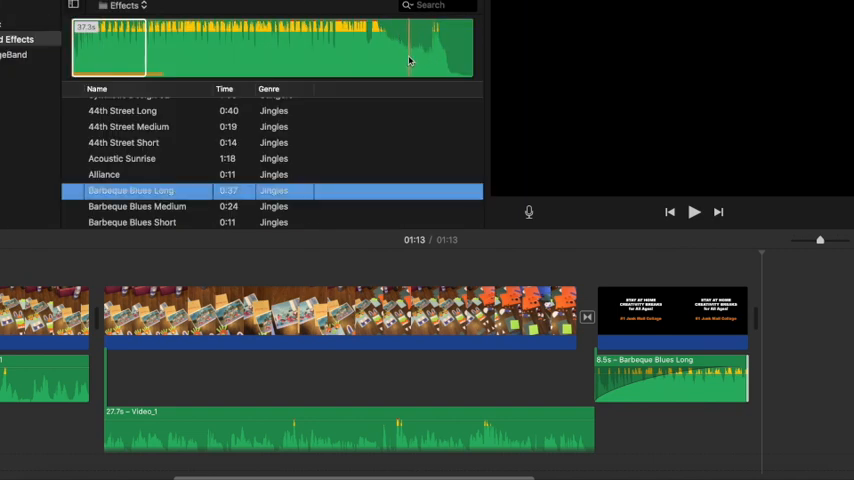
{"action": "mouse_move", "coordinate": [430, 56]}
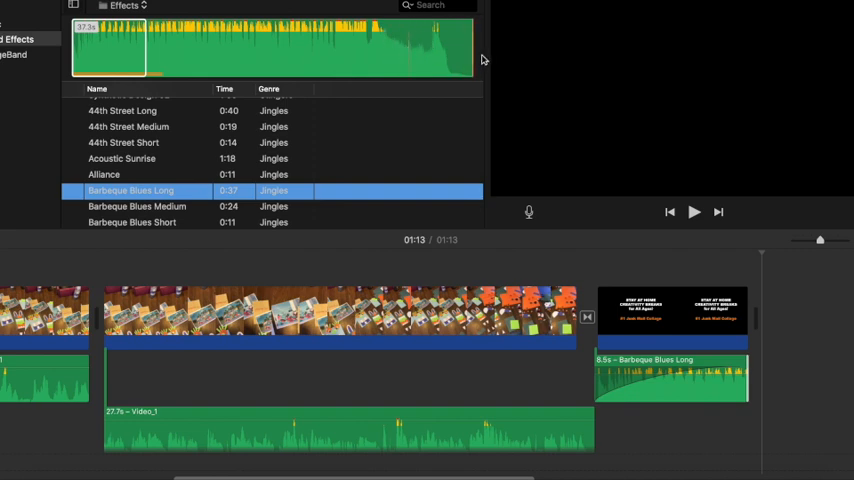
{"action": "mouse_move", "coordinate": [456, 42]}
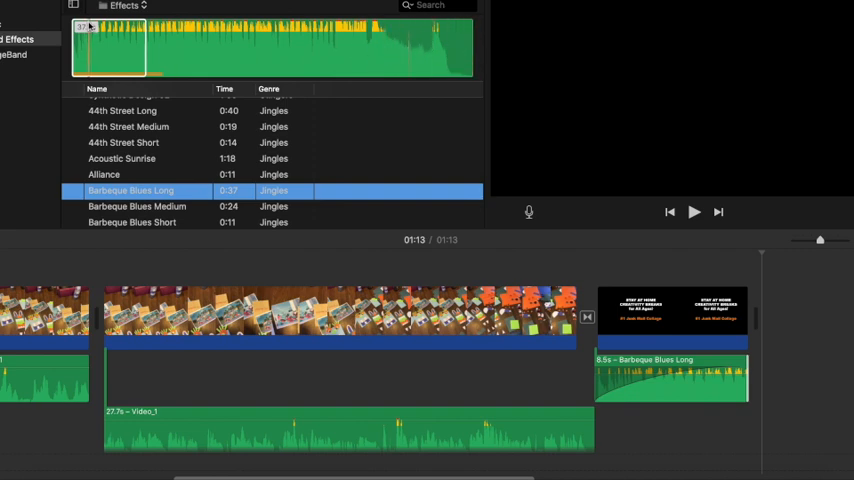
{"action": "mouse_move", "coordinate": [376, 44]}
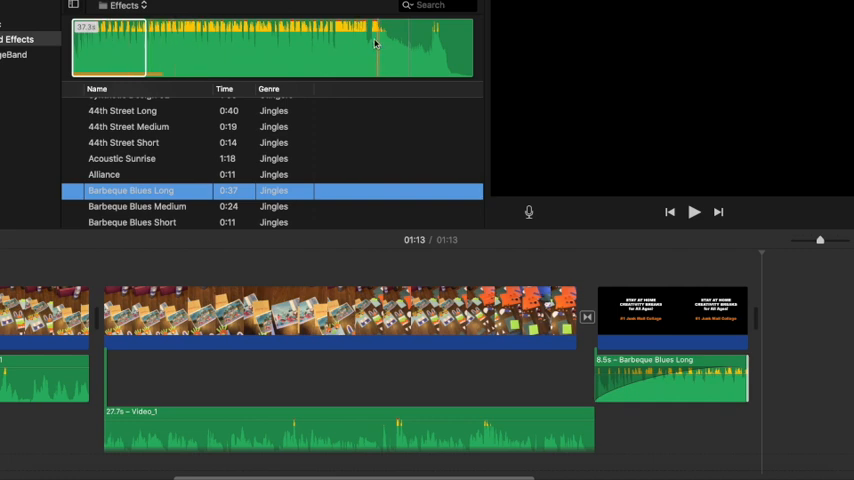
{"action": "mouse_move", "coordinate": [362, 88]}
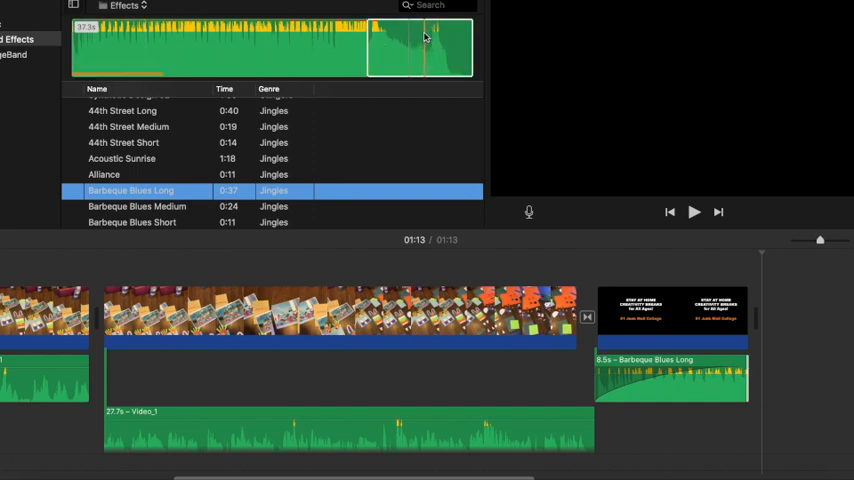
{"action": "left_click", "coordinate": [694, 212]}
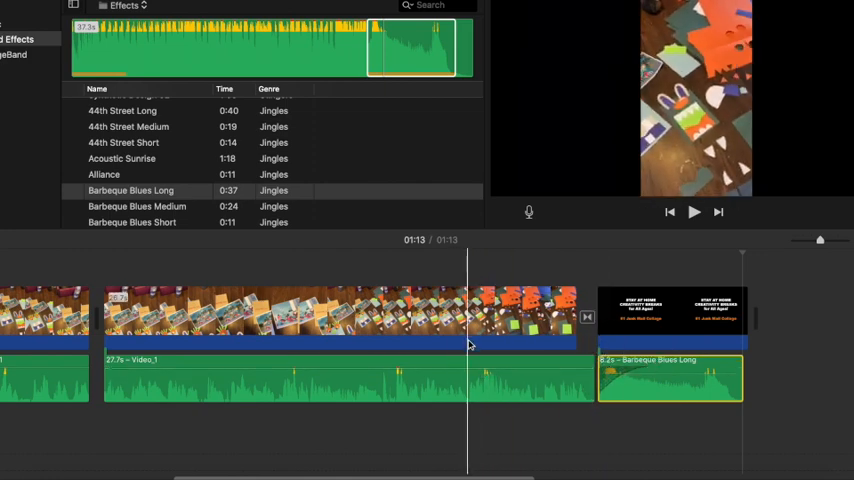
Play through the ending to check the closing title card with the trimmed jingle ending beneath it
{"action": "left_click", "coordinate": [694, 212]}
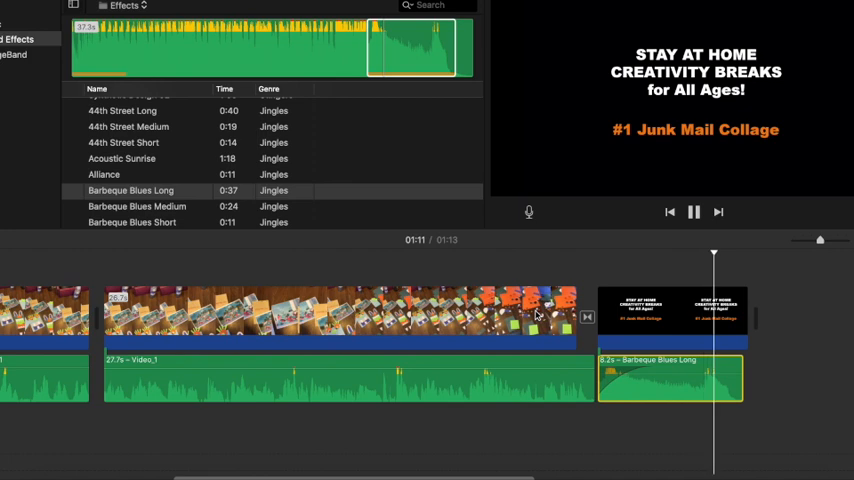
{"action": "left_click", "coordinate": [694, 212]}
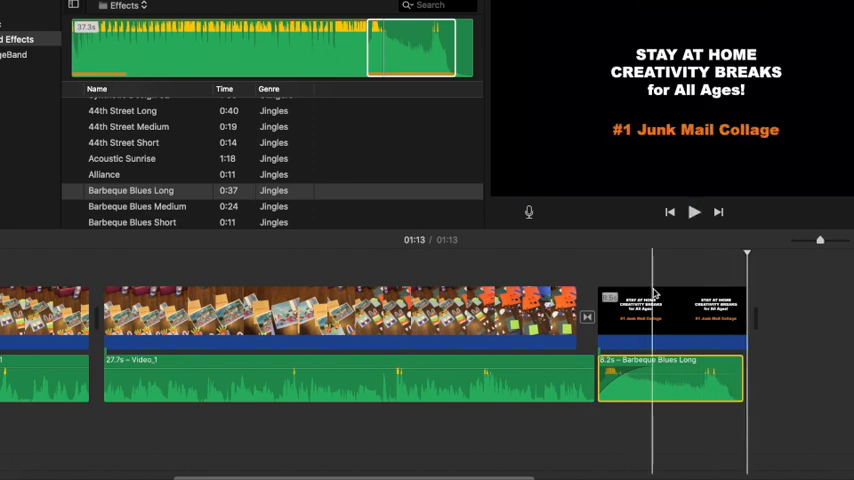